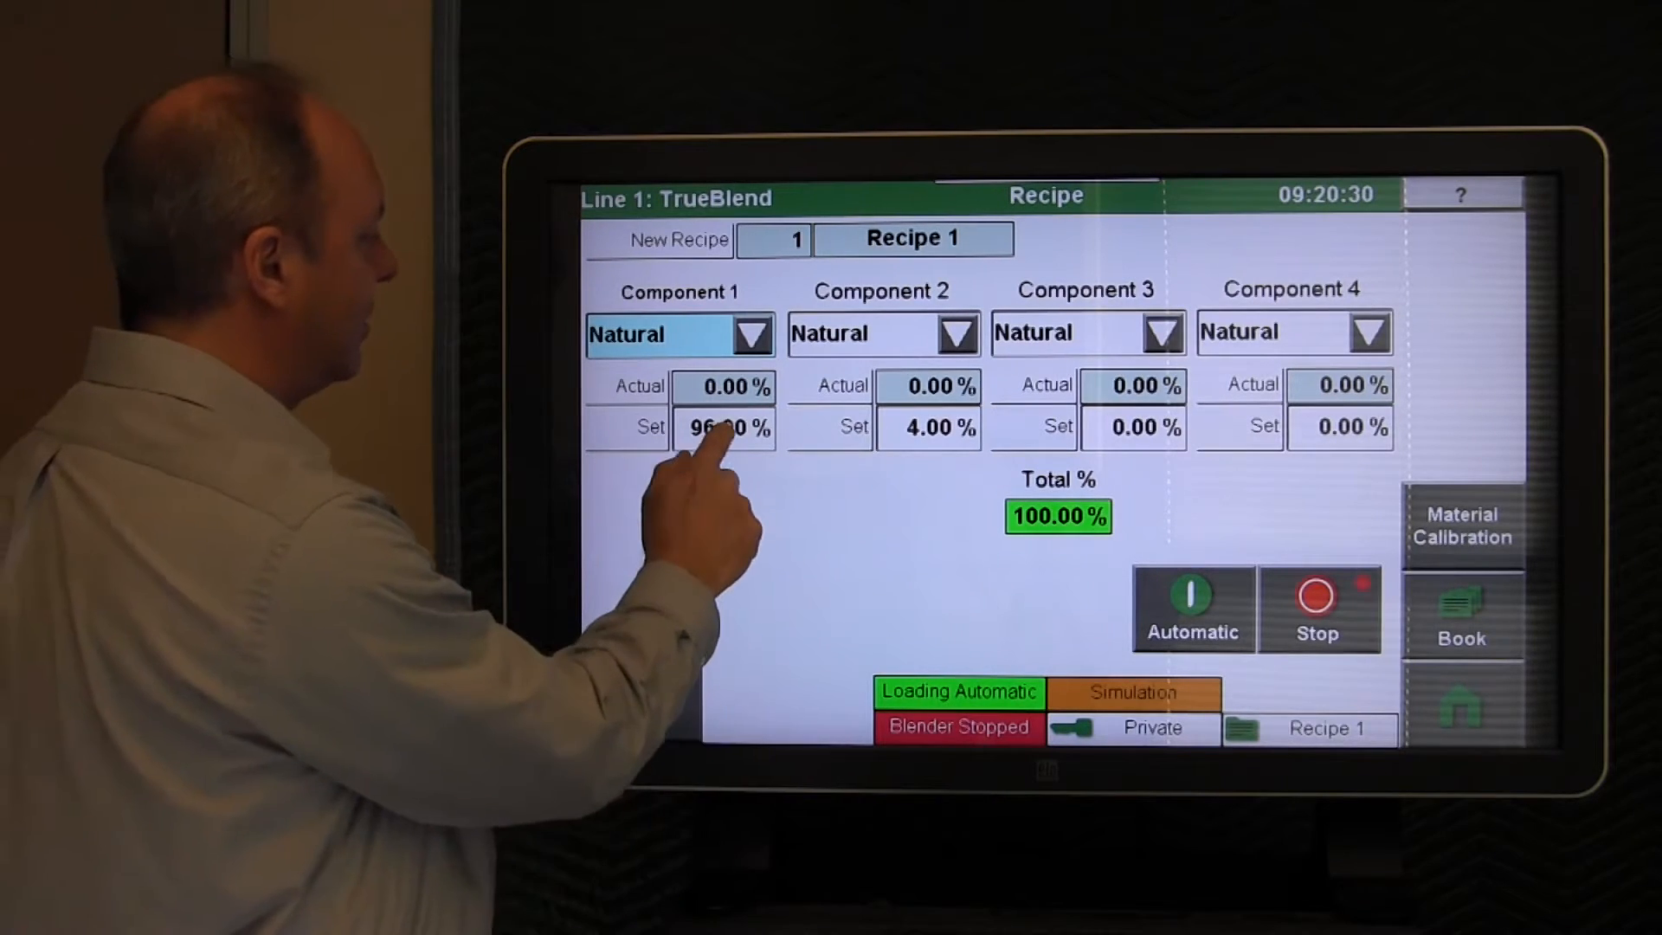
# - Confirm Component 1 at 96.00% (Component 2 at 4%) and run the blender in automatic
pyautogui.click(724, 428)
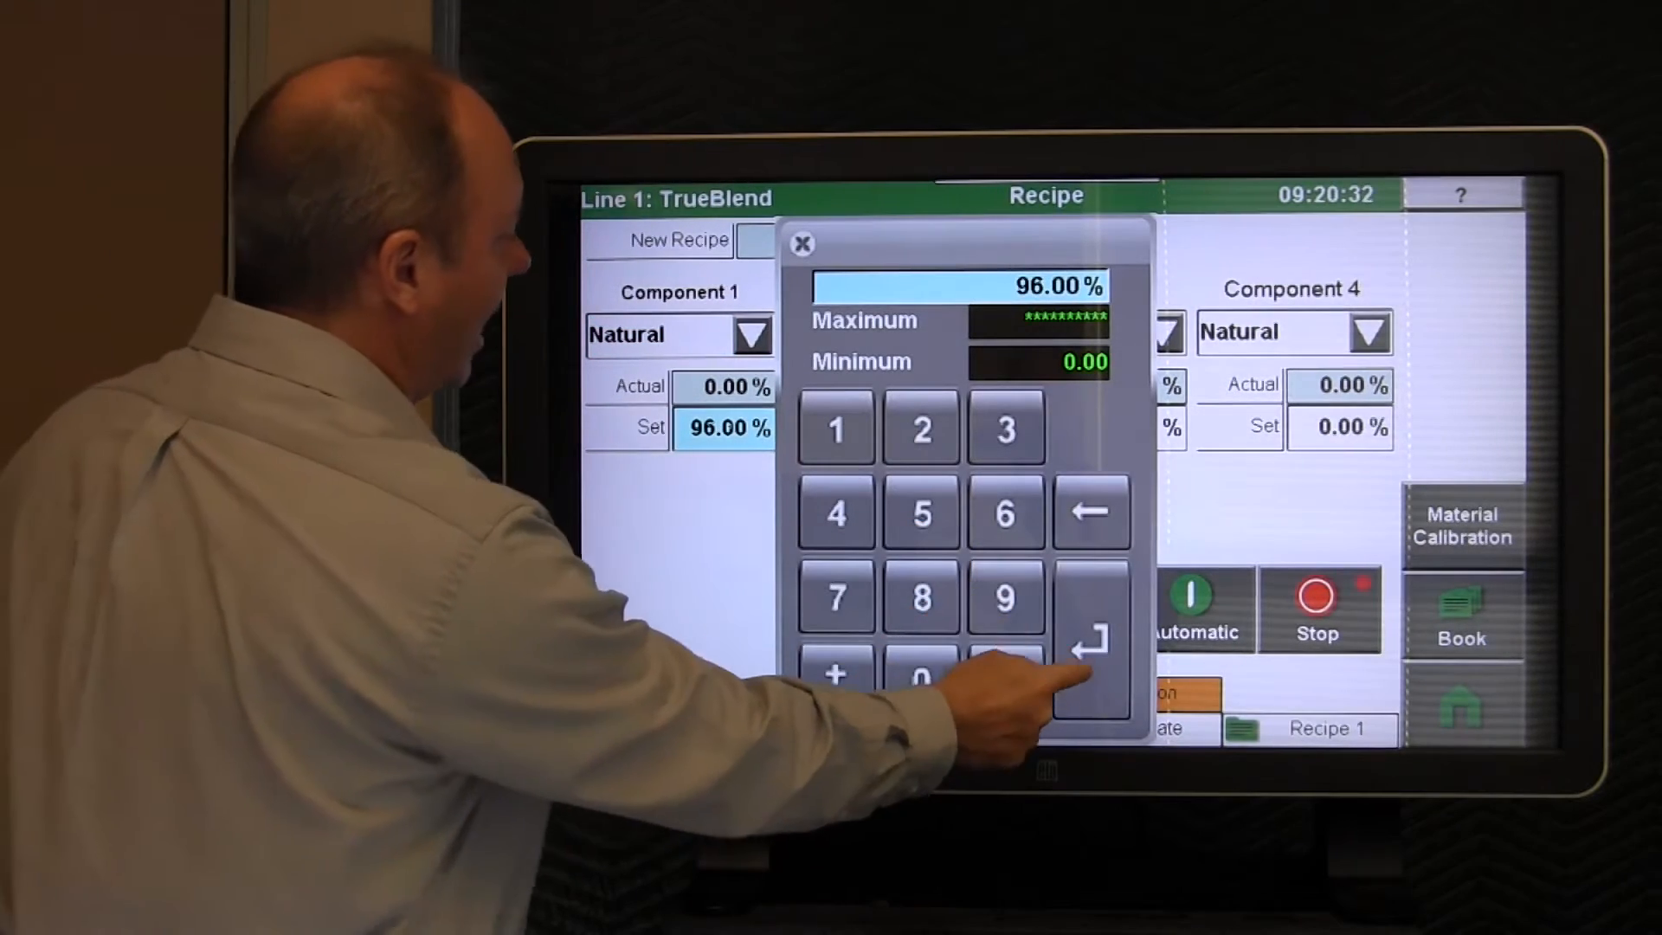
pyautogui.click(1092, 636)
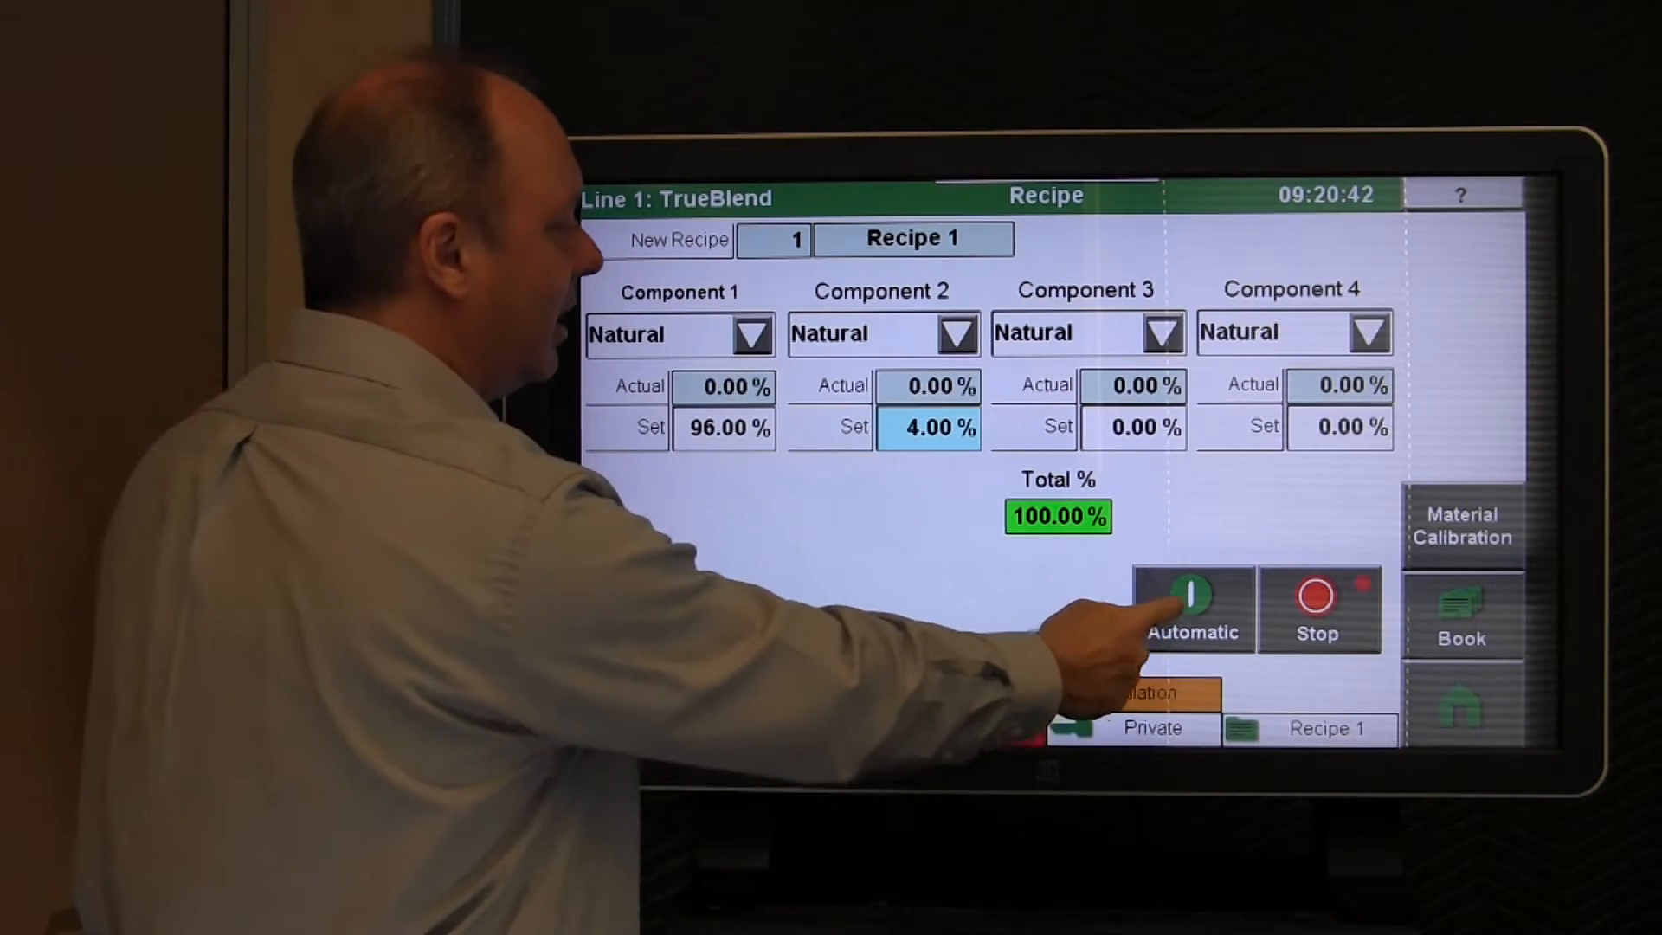
pyautogui.click(1191, 607)
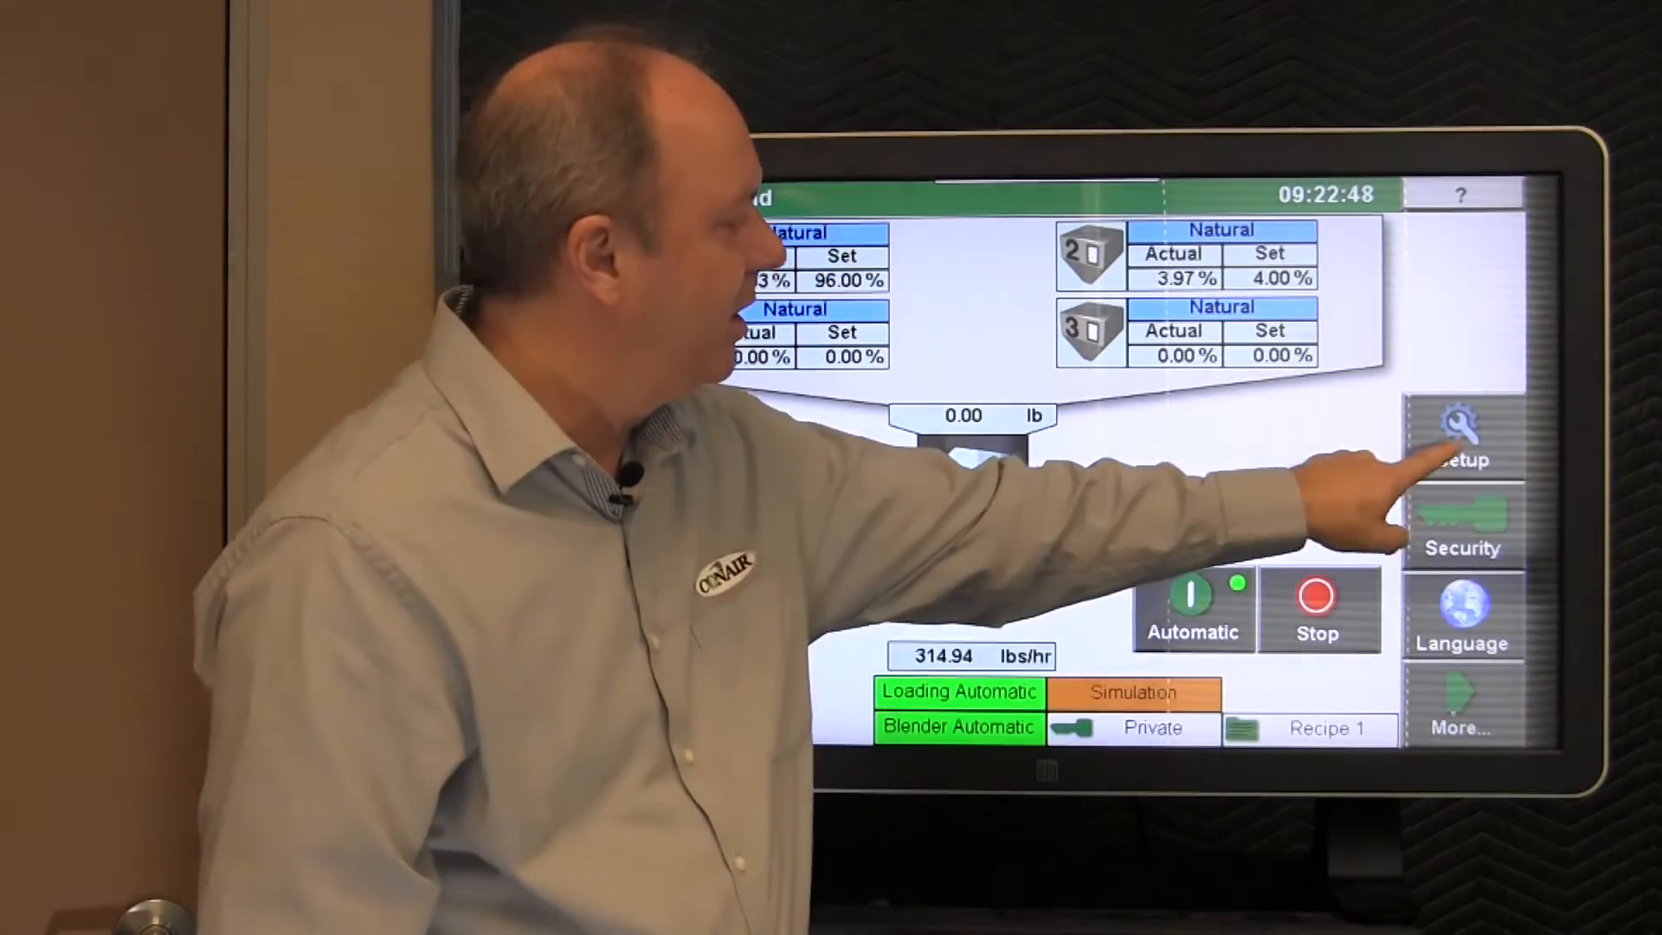
# - Go to Setup > Diagnostic > Batch Hopper to see stable weight, 396.21 g delta and 142.86 kgs/hr rate
pyautogui.click(1461, 435)
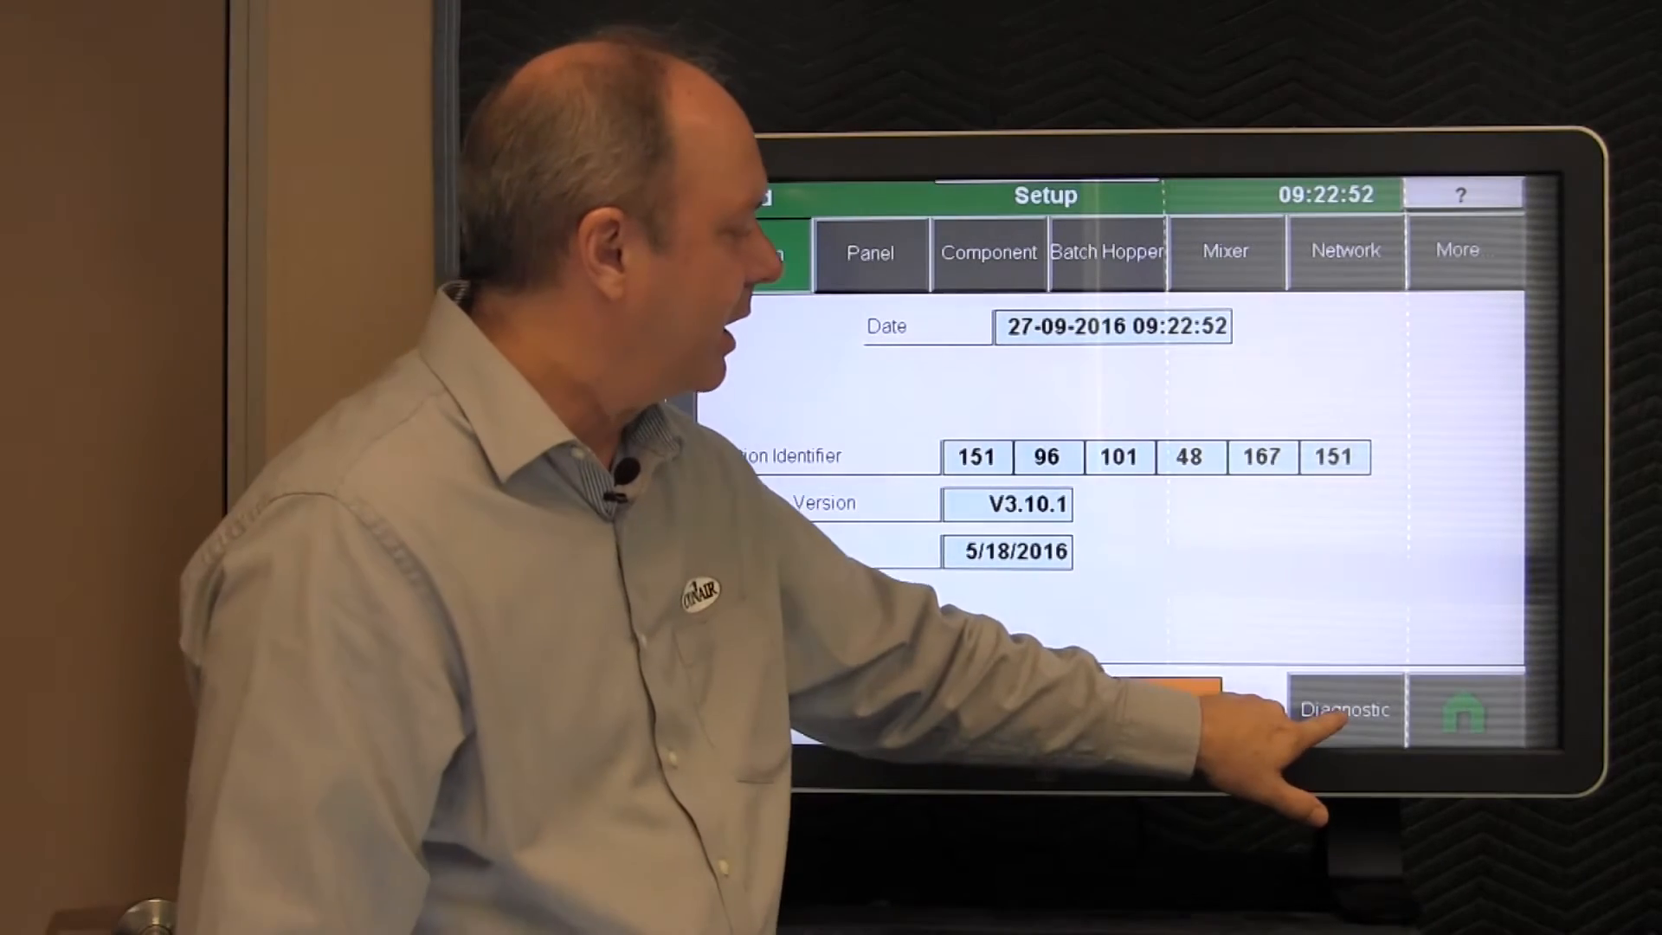
pyautogui.click(1343, 710)
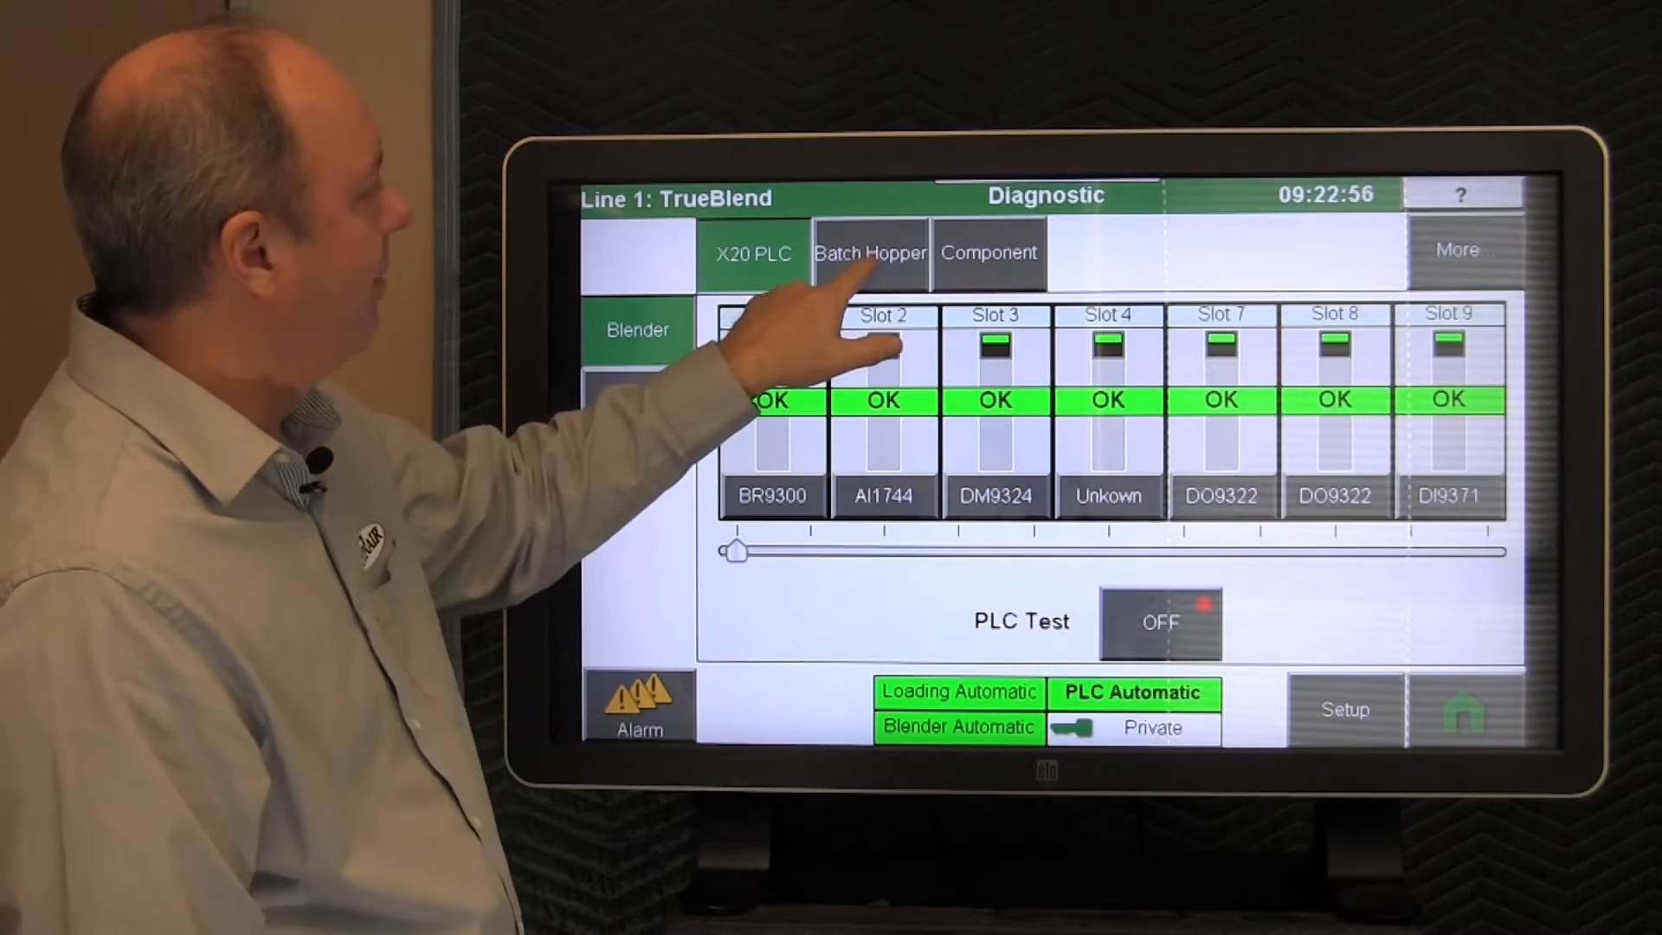
pyautogui.click(869, 252)
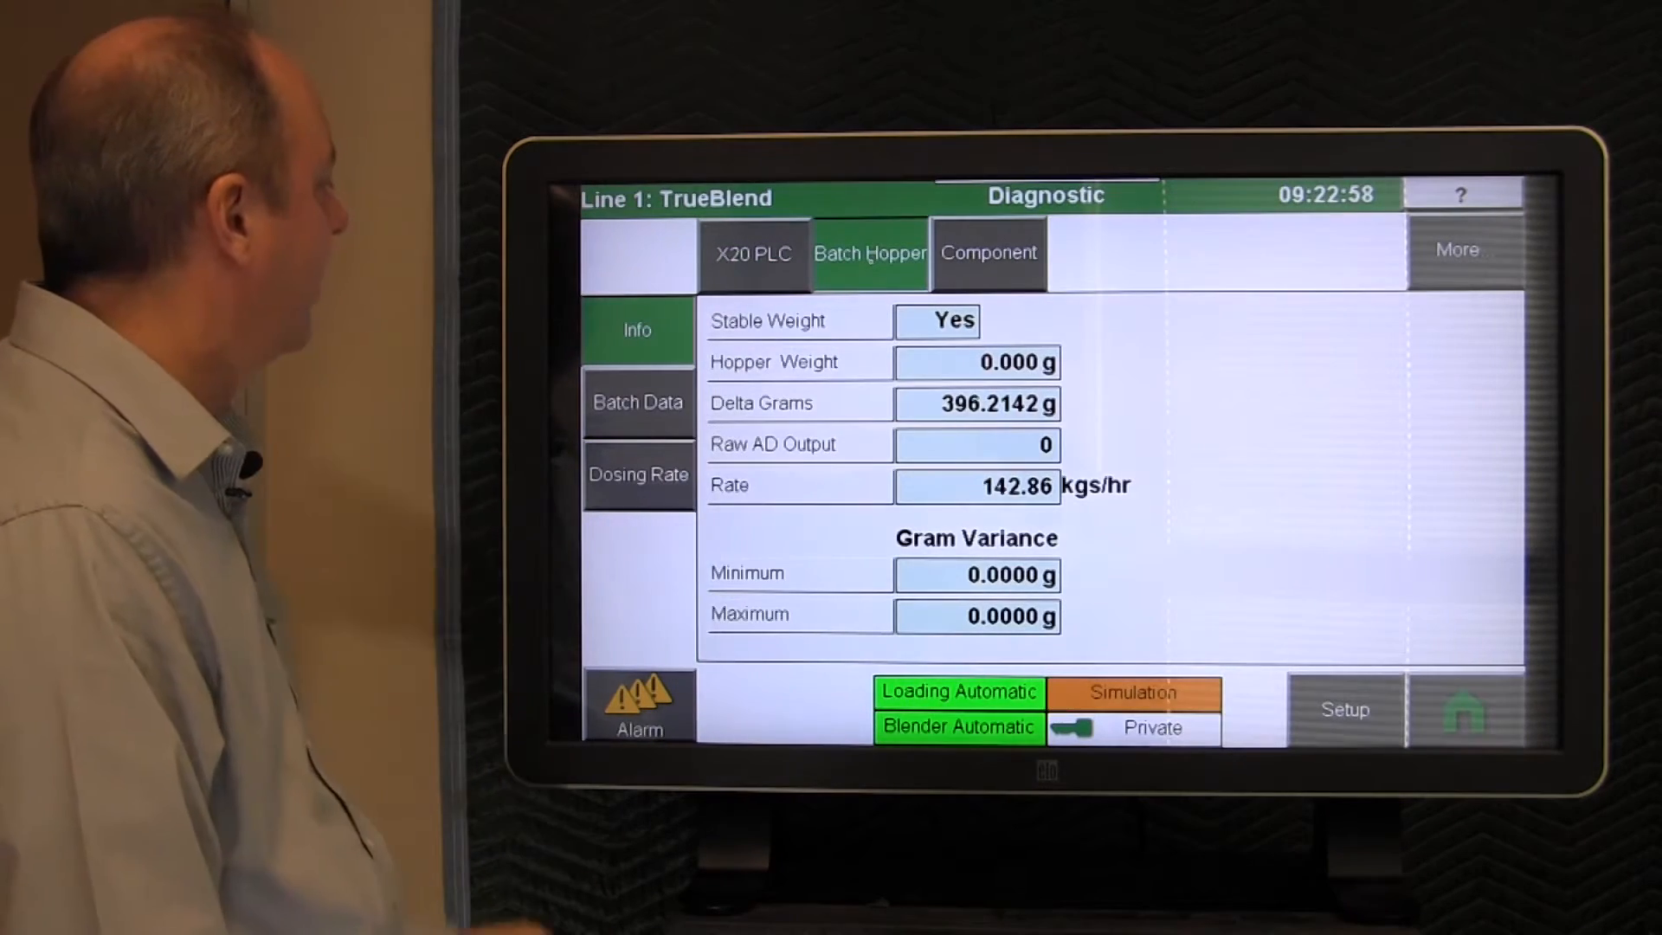
# - Show Batch Data for the last cycle: 339.64 g and 14.14 g actual, 96%/4%, 7.60 s total
pyautogui.click(637, 402)
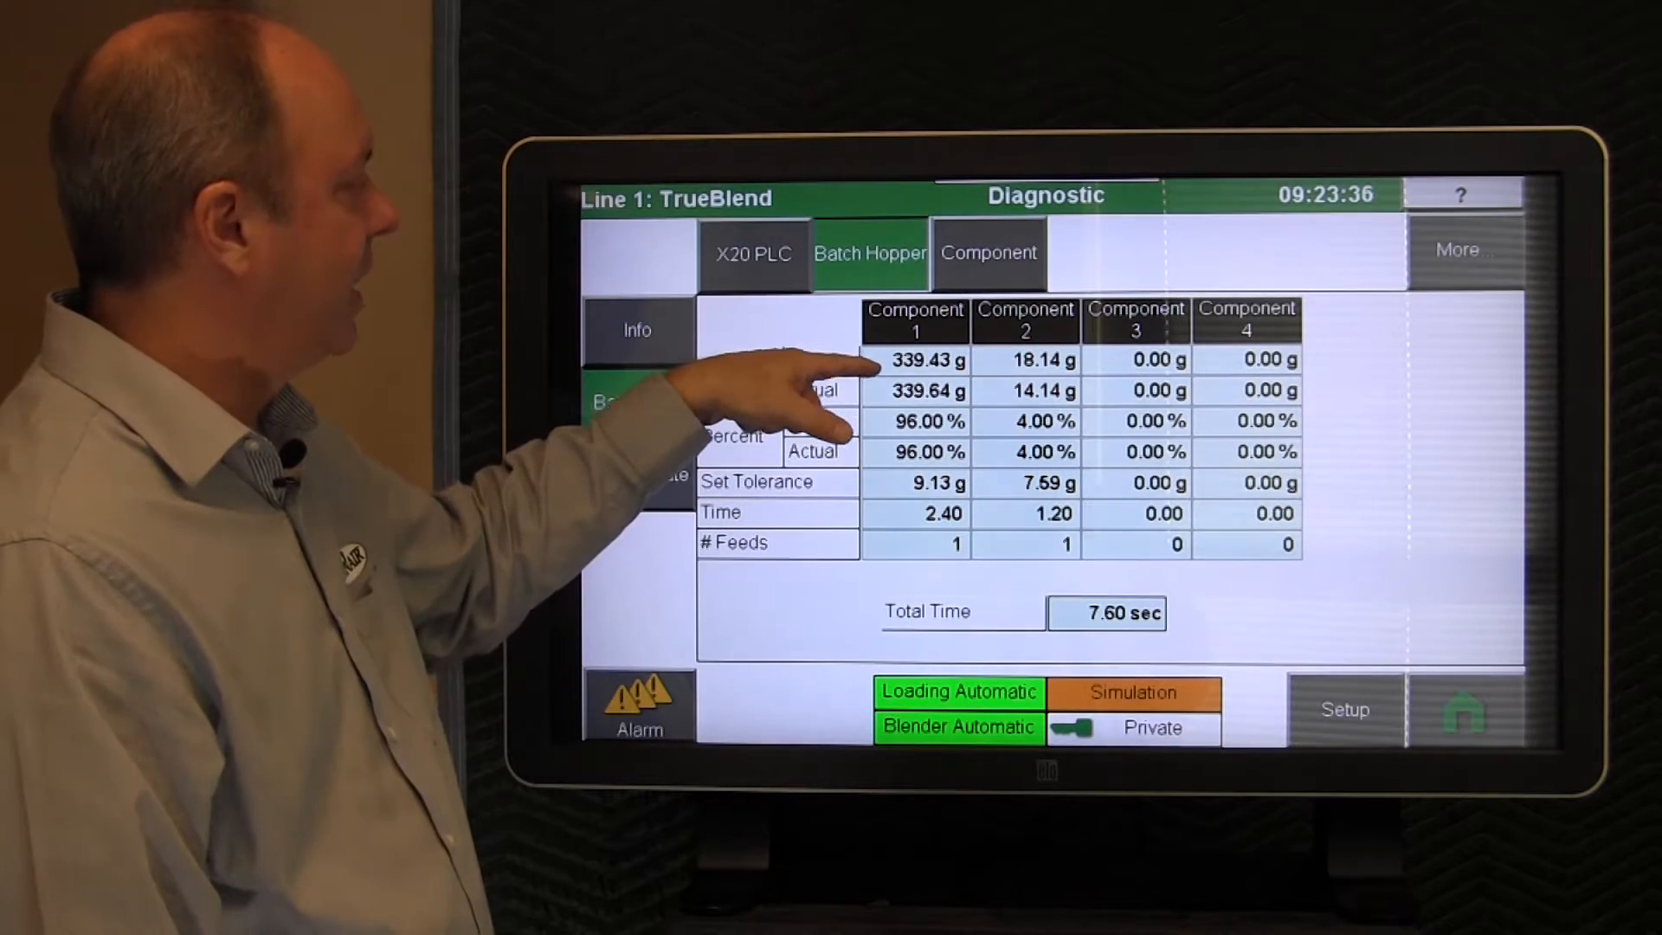
pyautogui.moveTo(880, 365)
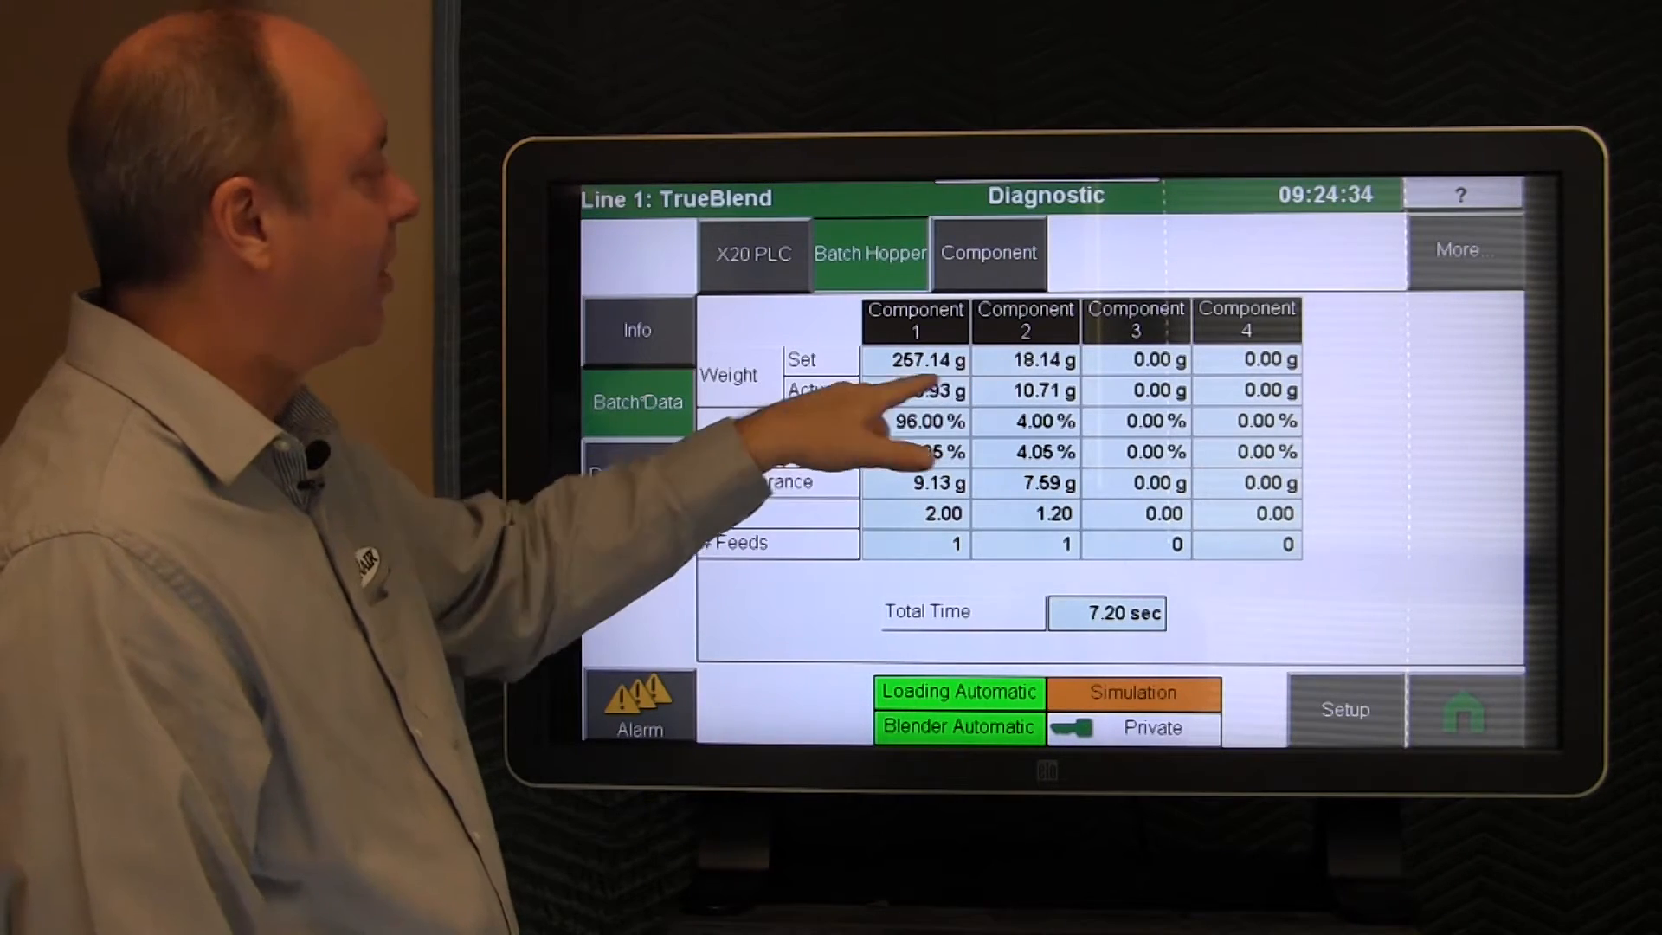
pyautogui.moveTo(794, 498)
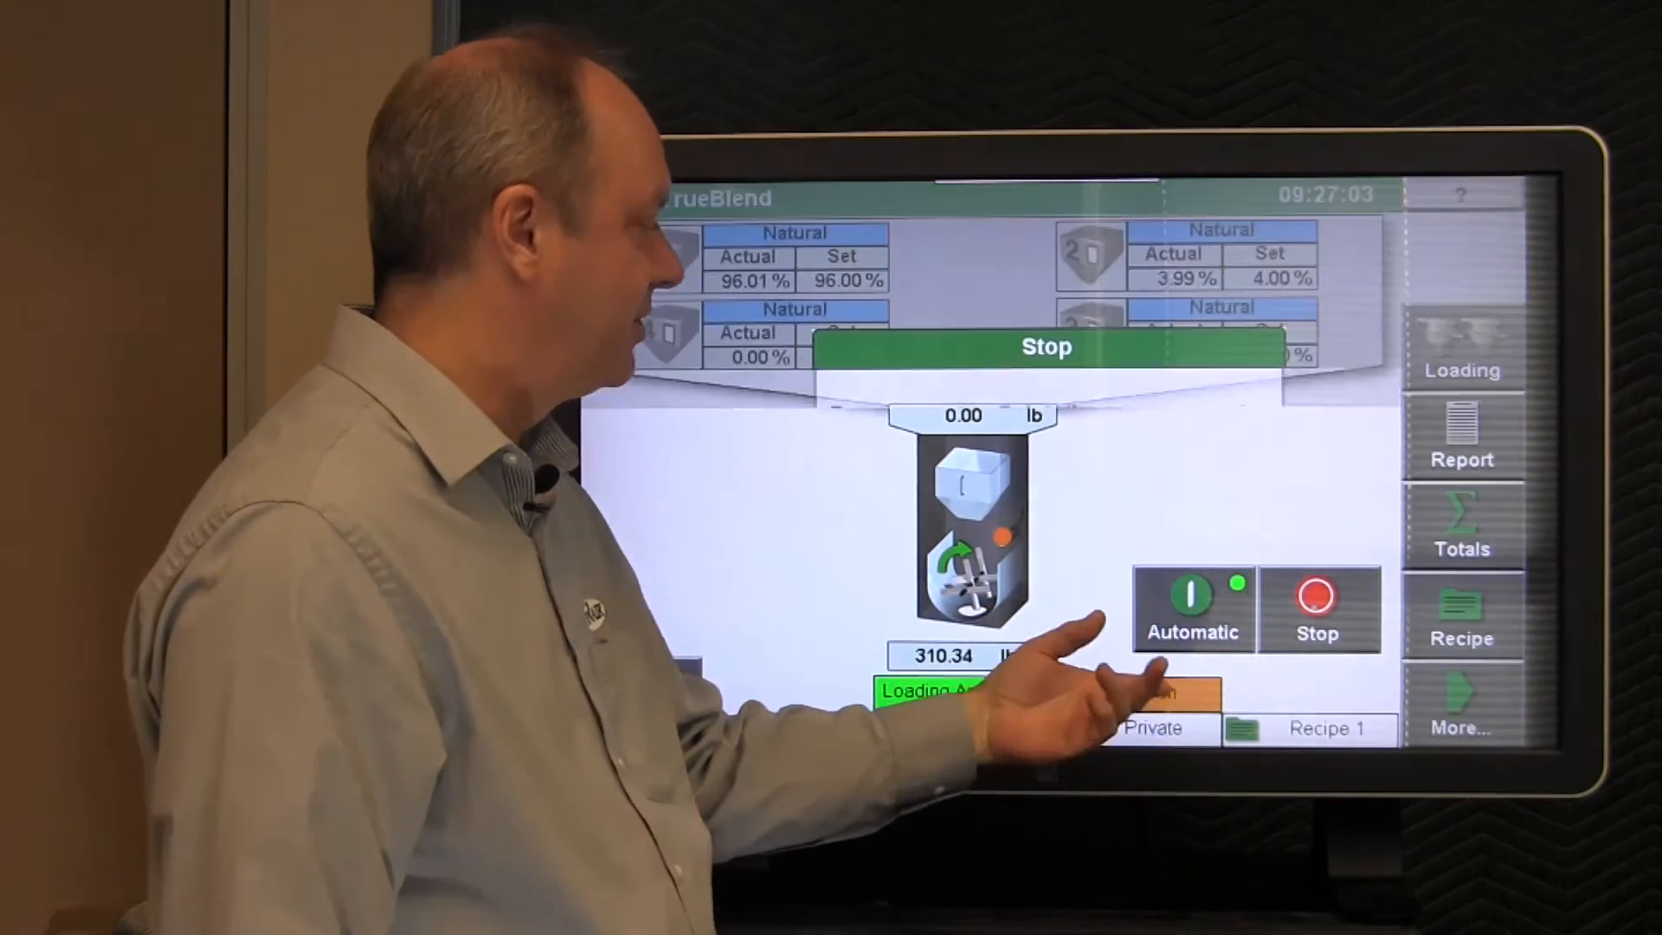
# - Stop the blender, answering Yes to finish the current batch first
pyautogui.click(1316, 608)
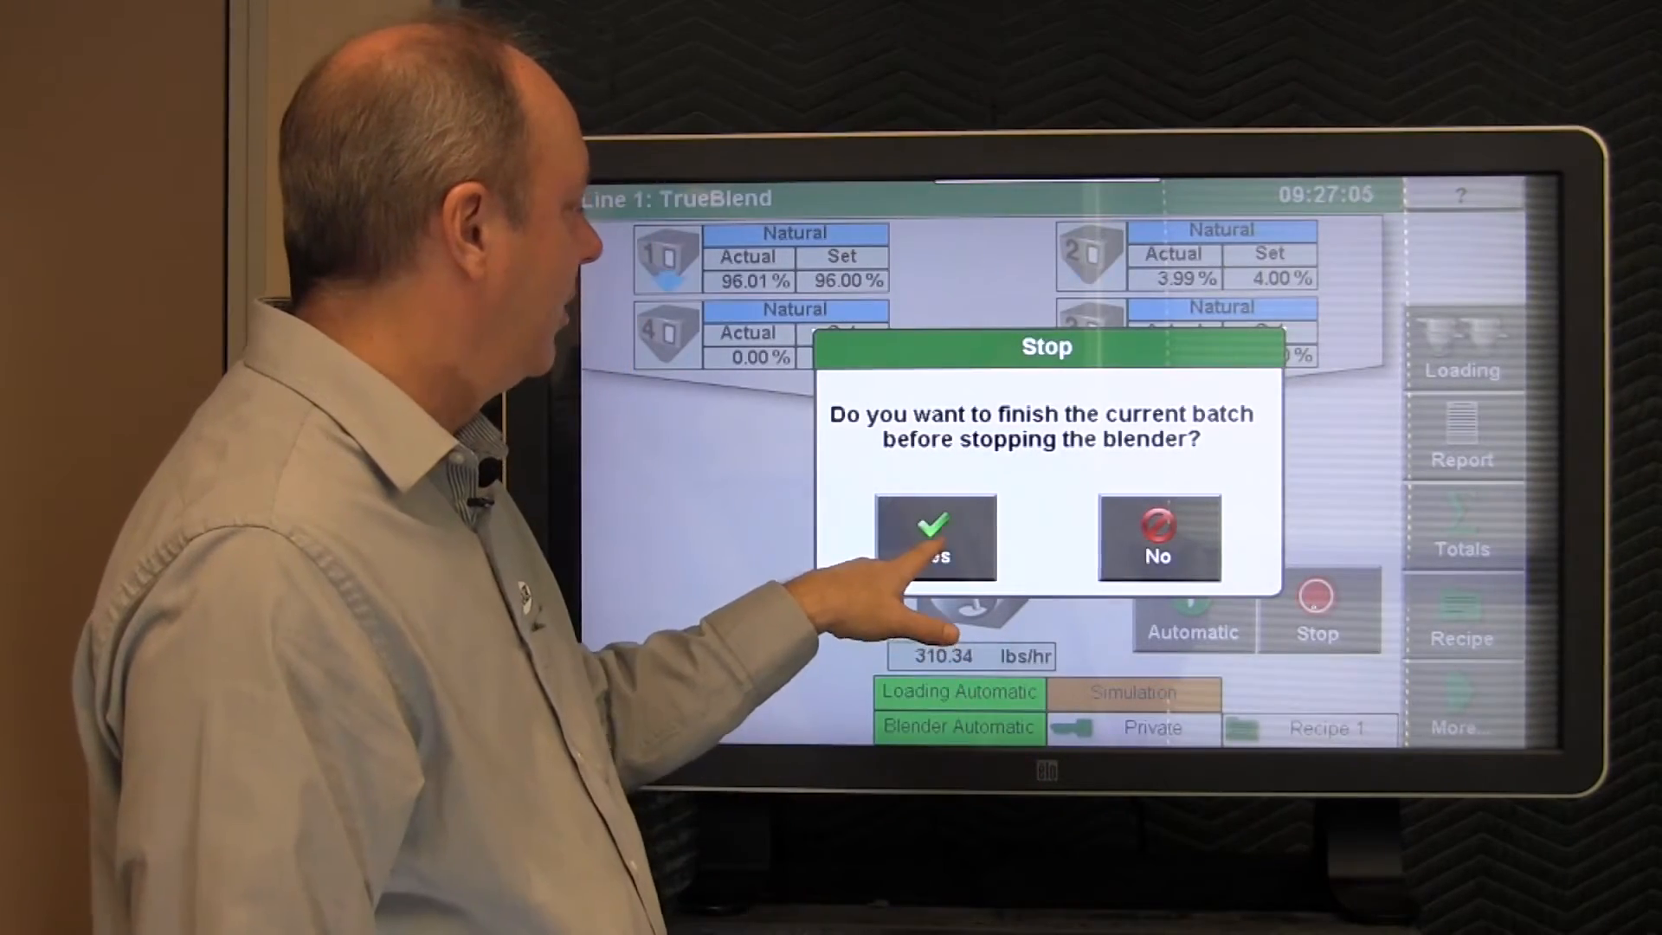
pyautogui.click(934, 539)
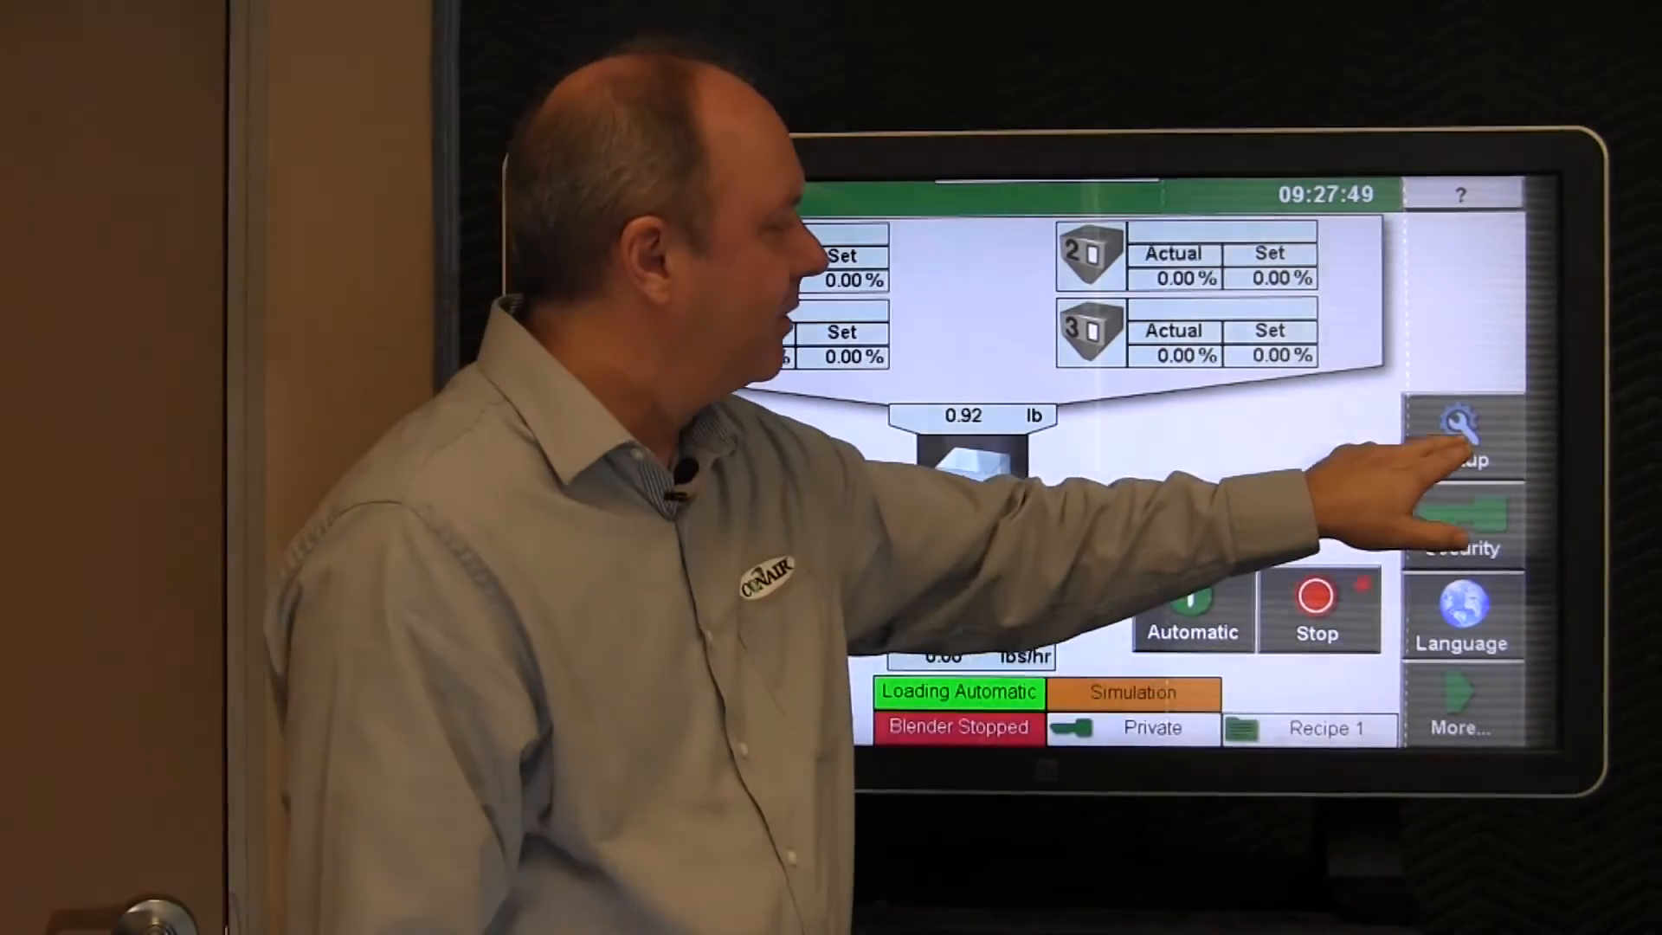
# - In Setup > Manual Control, cycle the Component 1 gate open and back to Close
pyautogui.click(1463, 429)
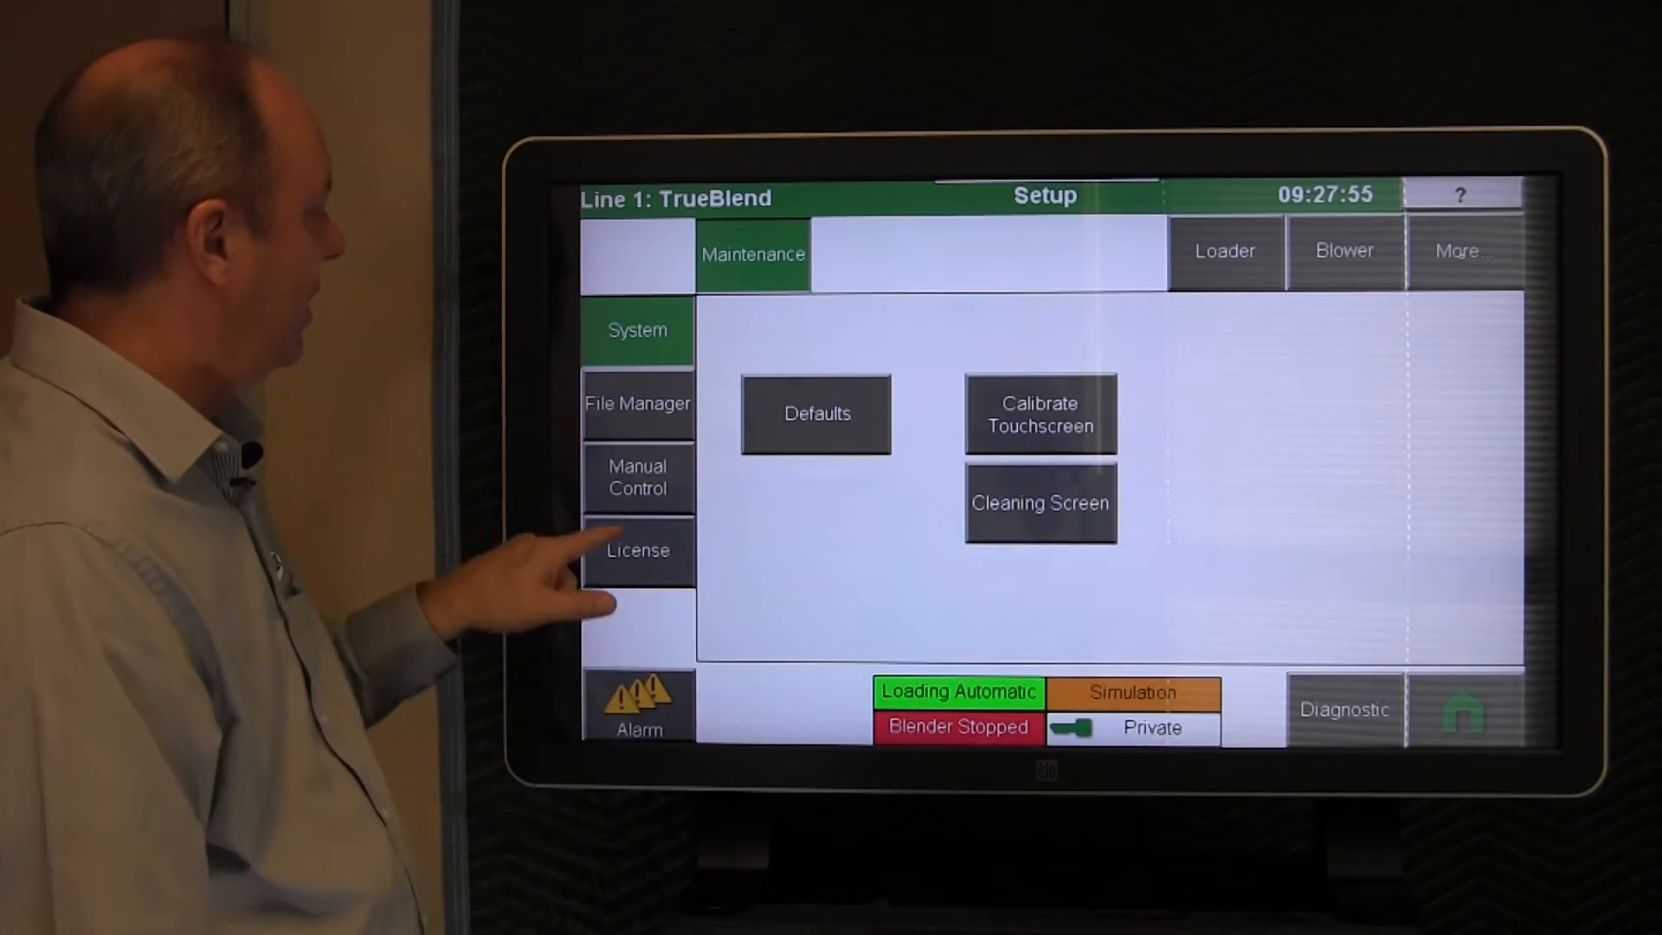
pyautogui.click(637, 478)
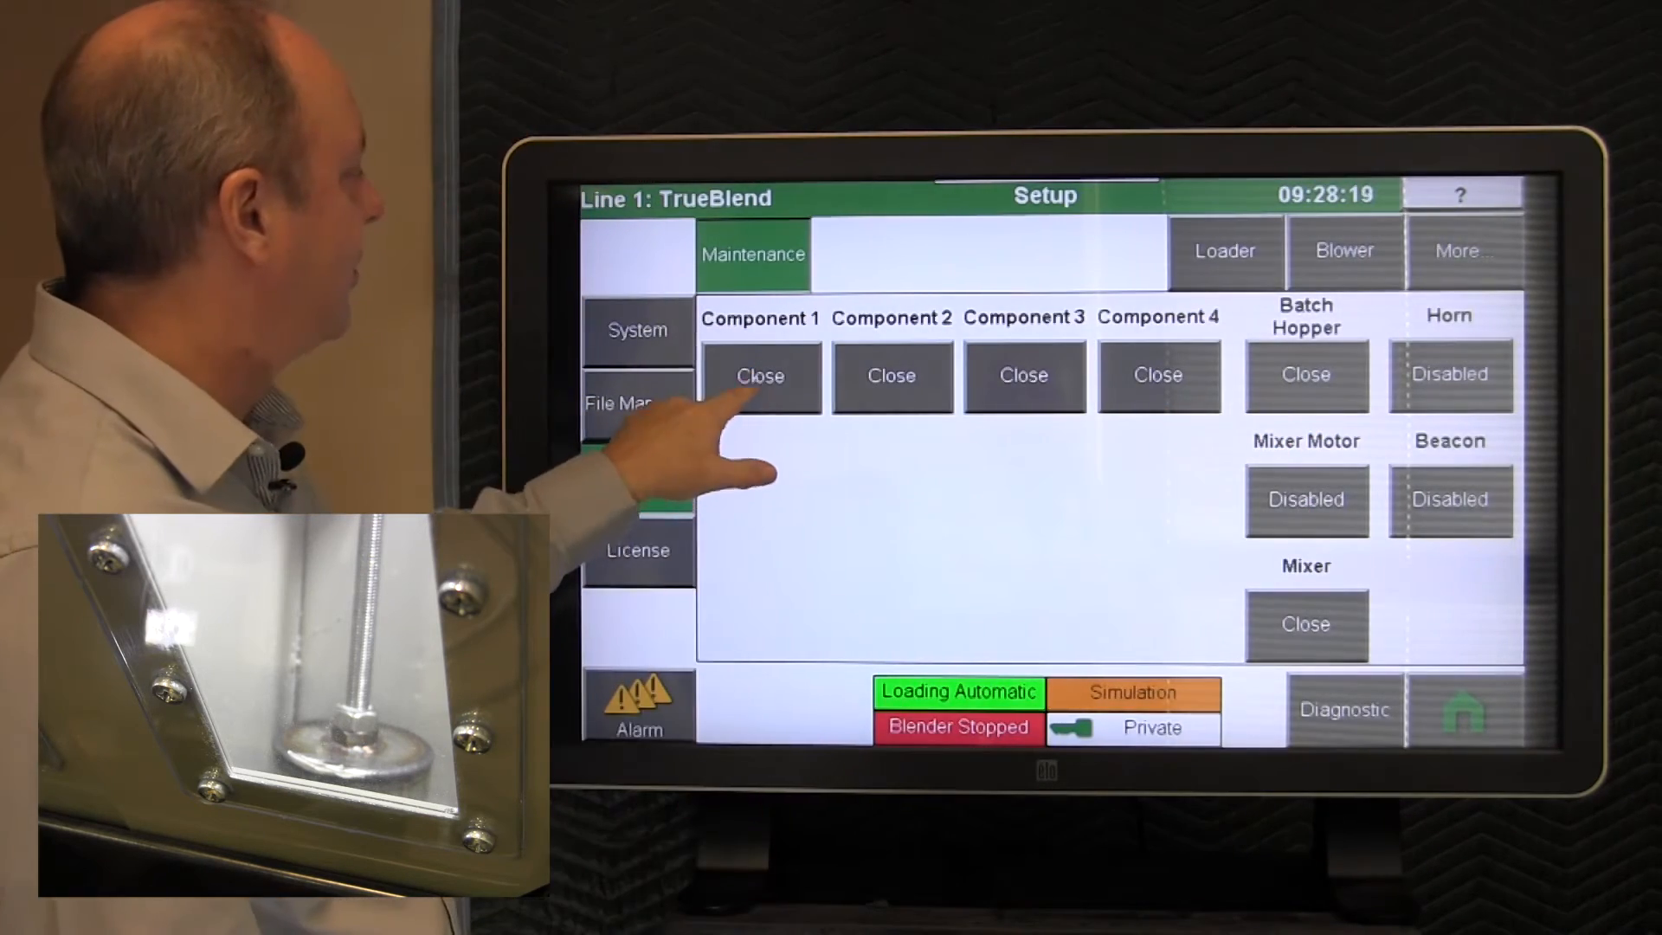
pyautogui.click(758, 375)
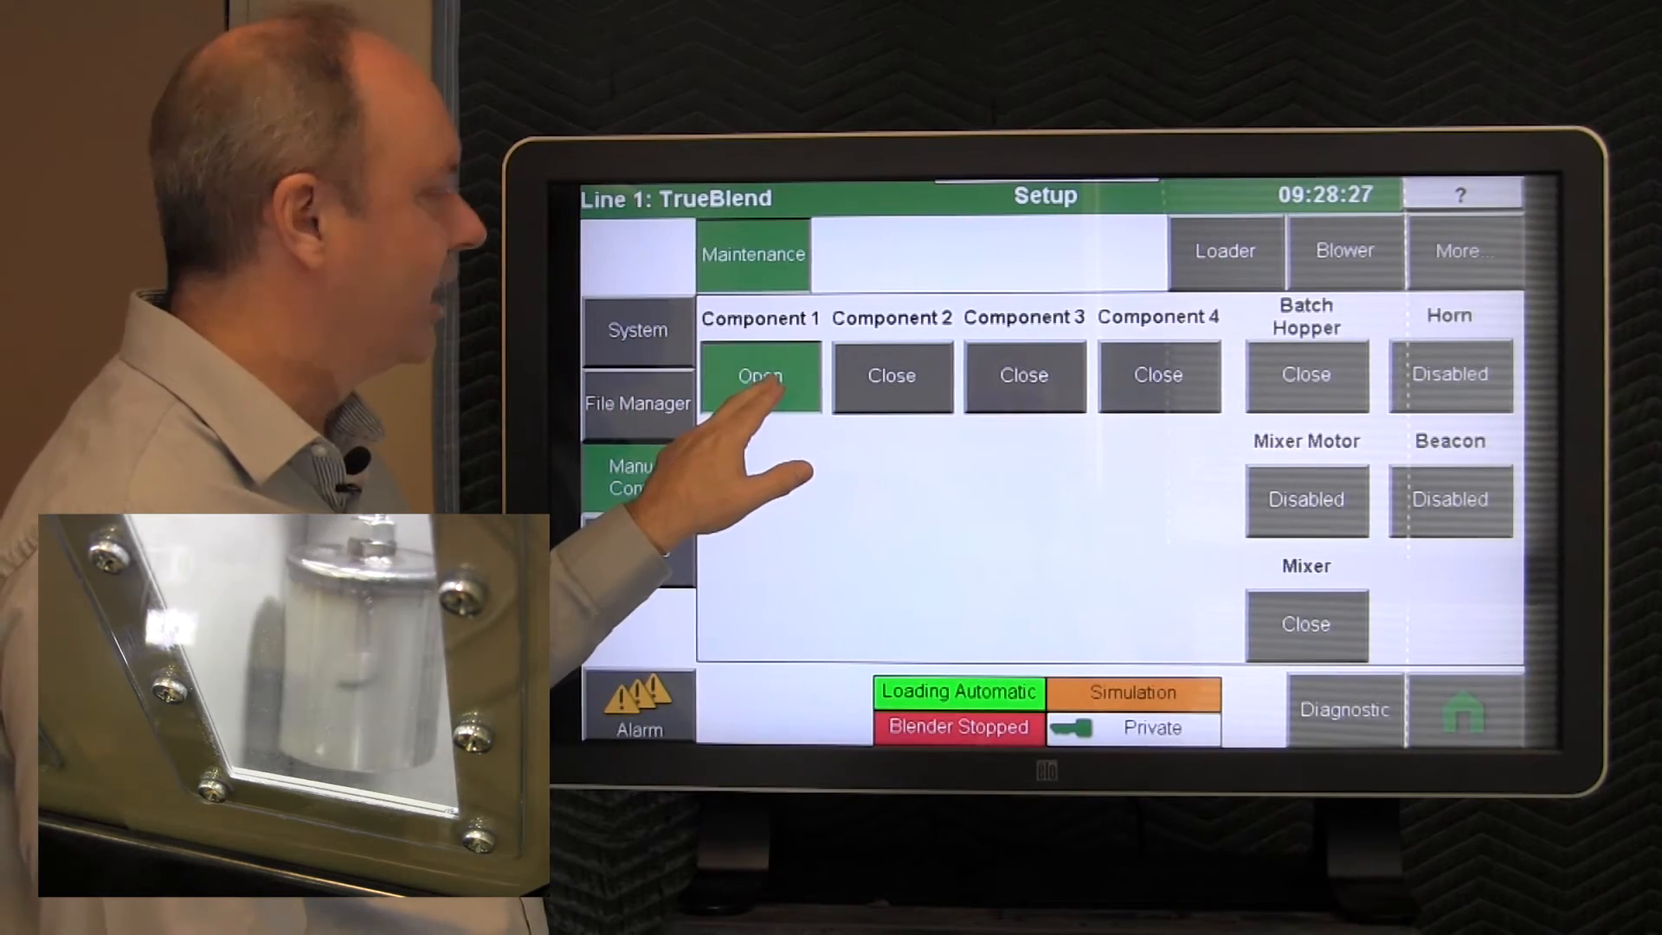
pyautogui.click(758, 376)
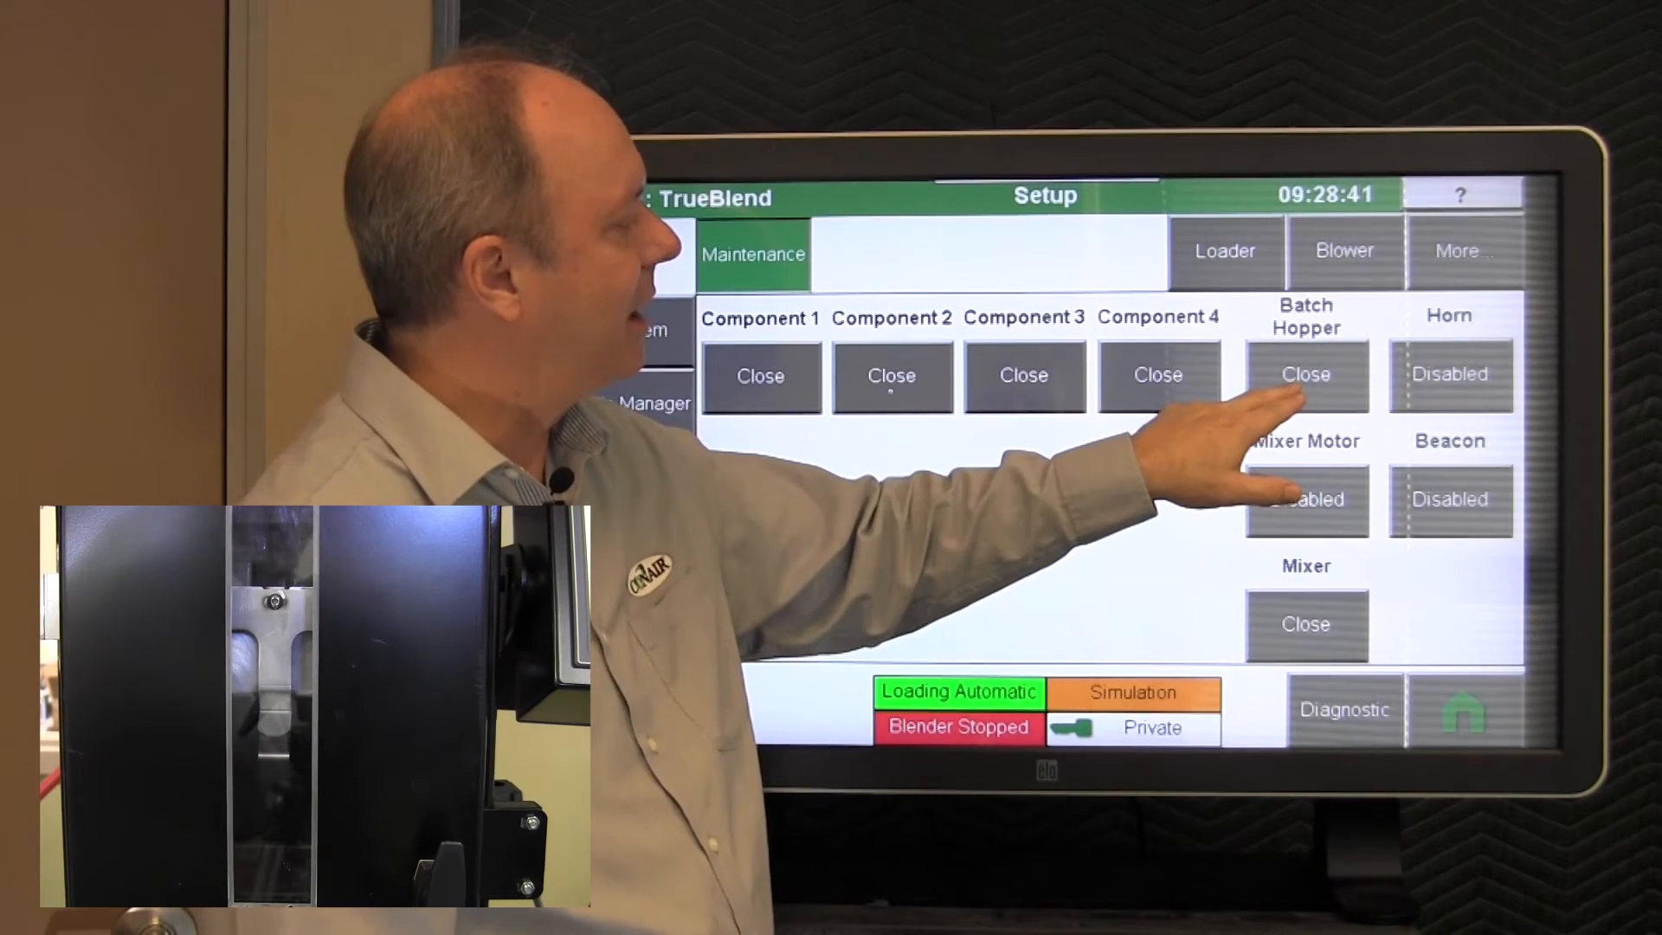
pyautogui.click(1305, 376)
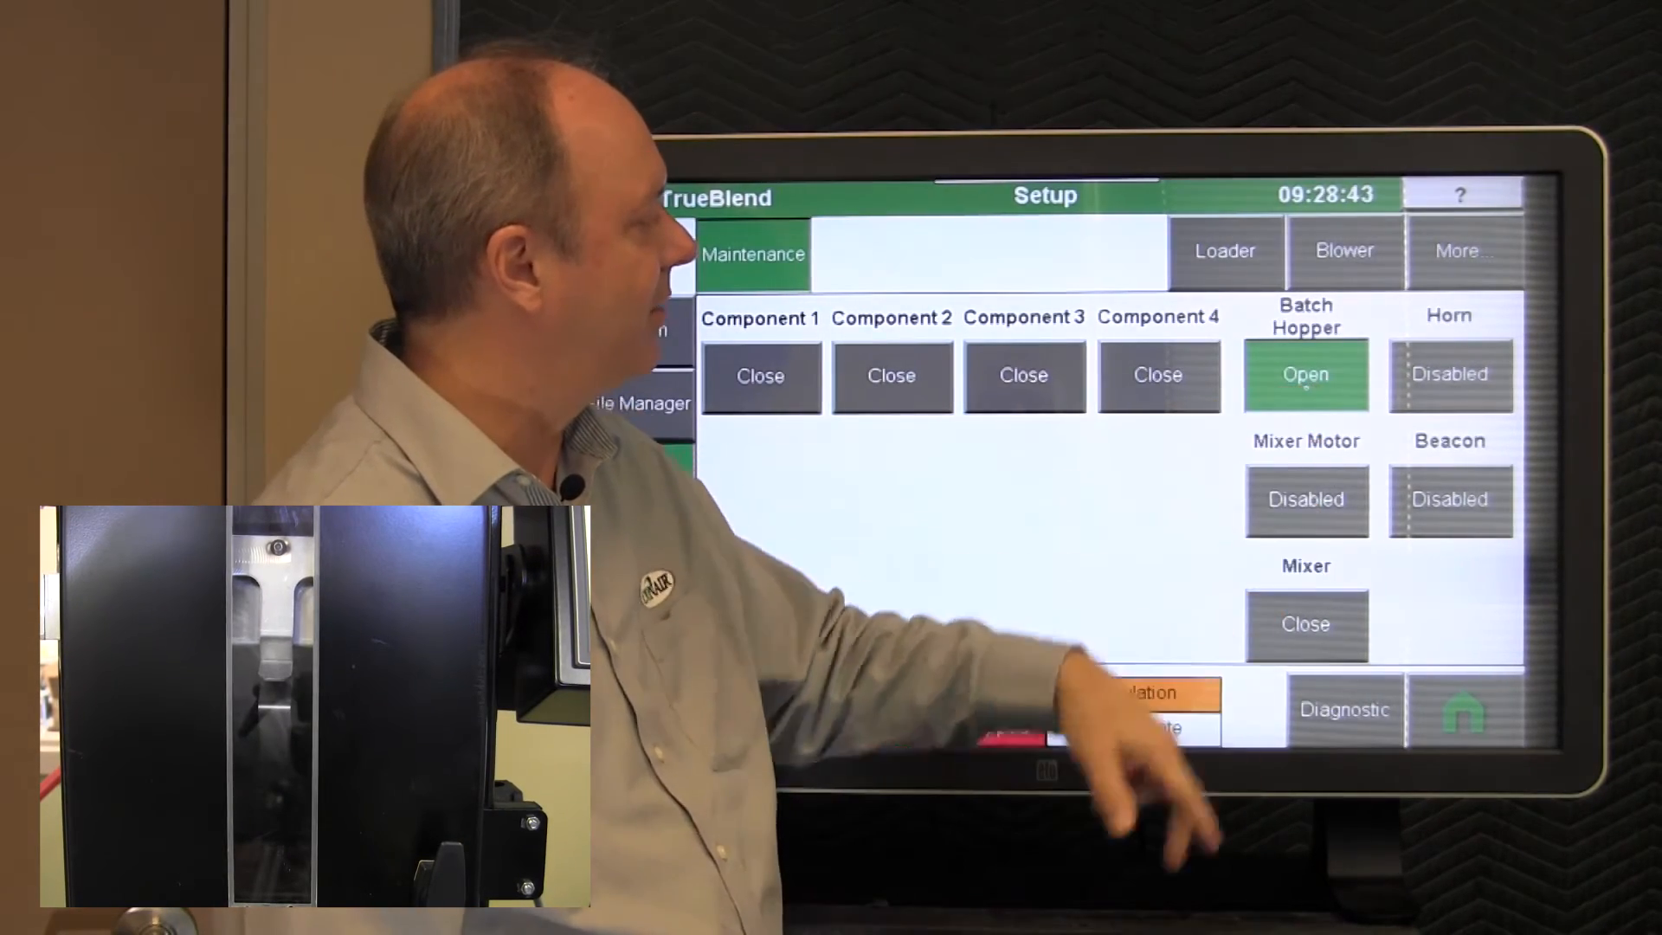
pyautogui.click(1305, 374)
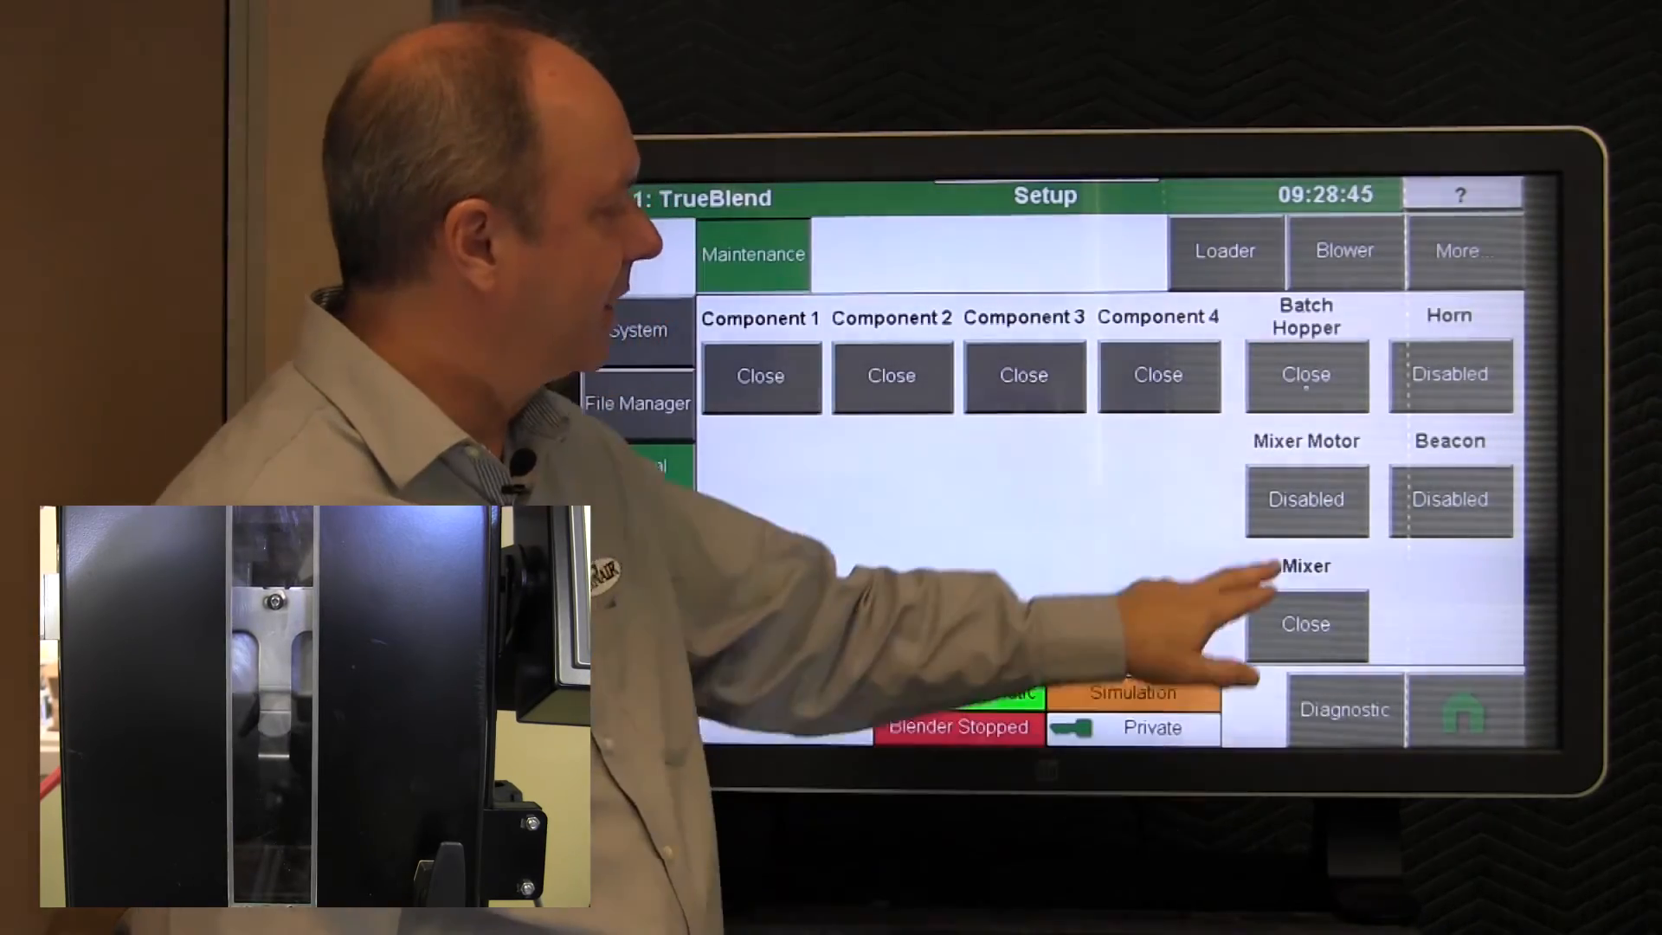
pyautogui.click(1306, 498)
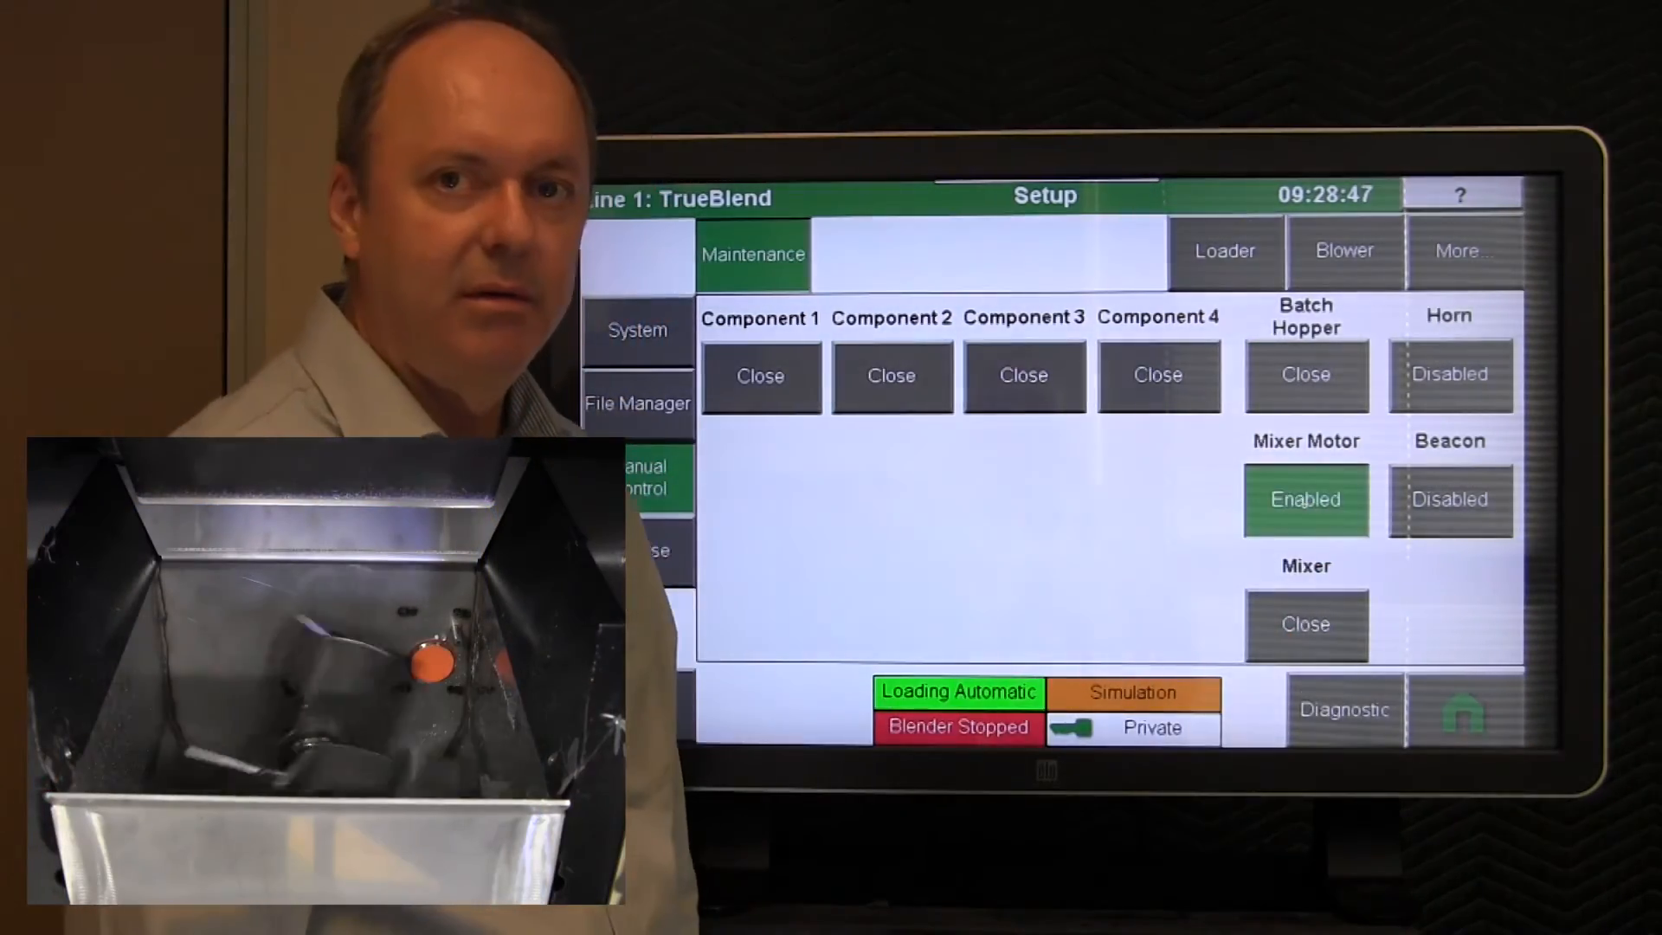
pyautogui.click(1305, 498)
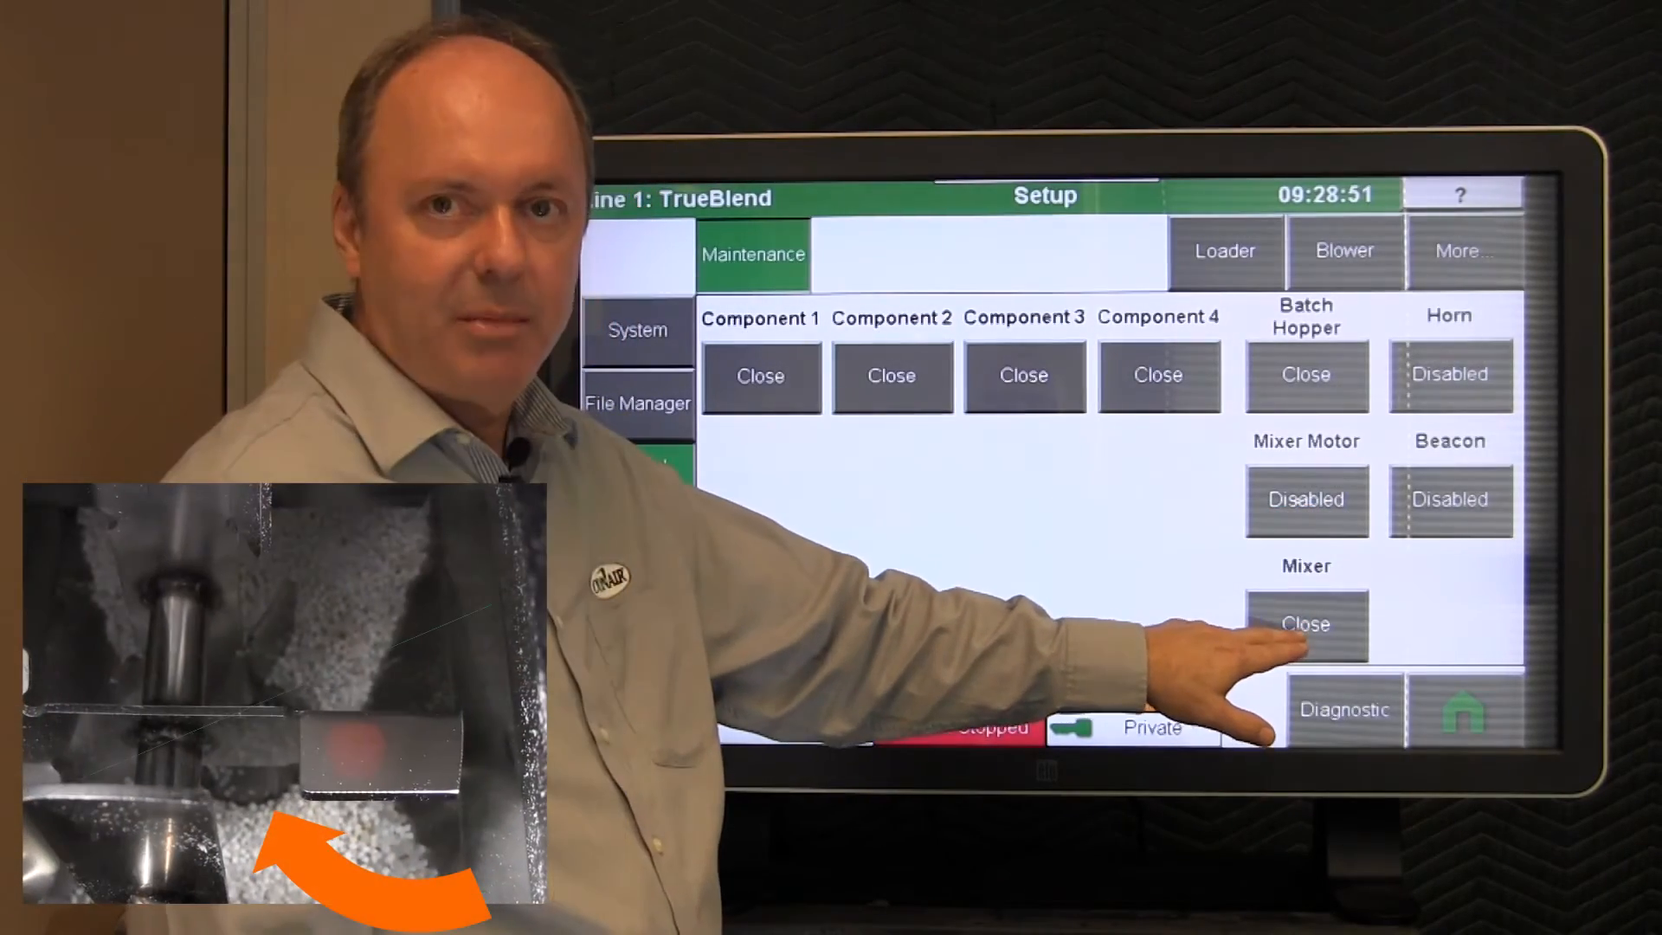
pyautogui.click(1306, 623)
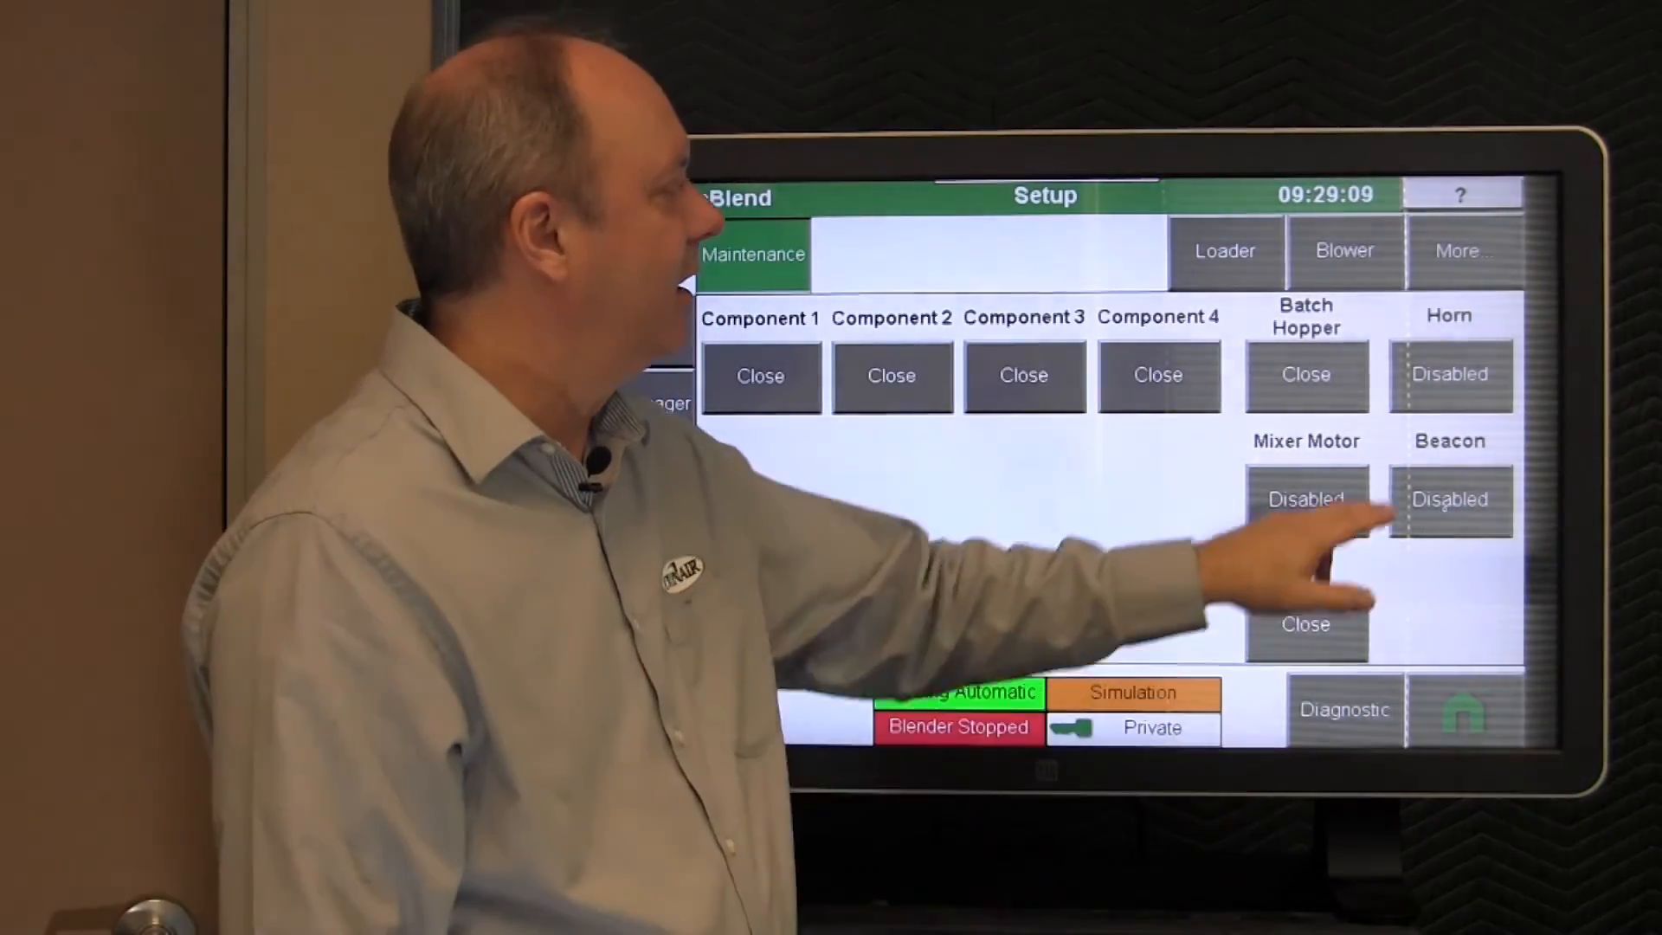
# - Return Home to the main blender overview, stopped at 0.00 lbs/hr
pyautogui.click(1449, 374)
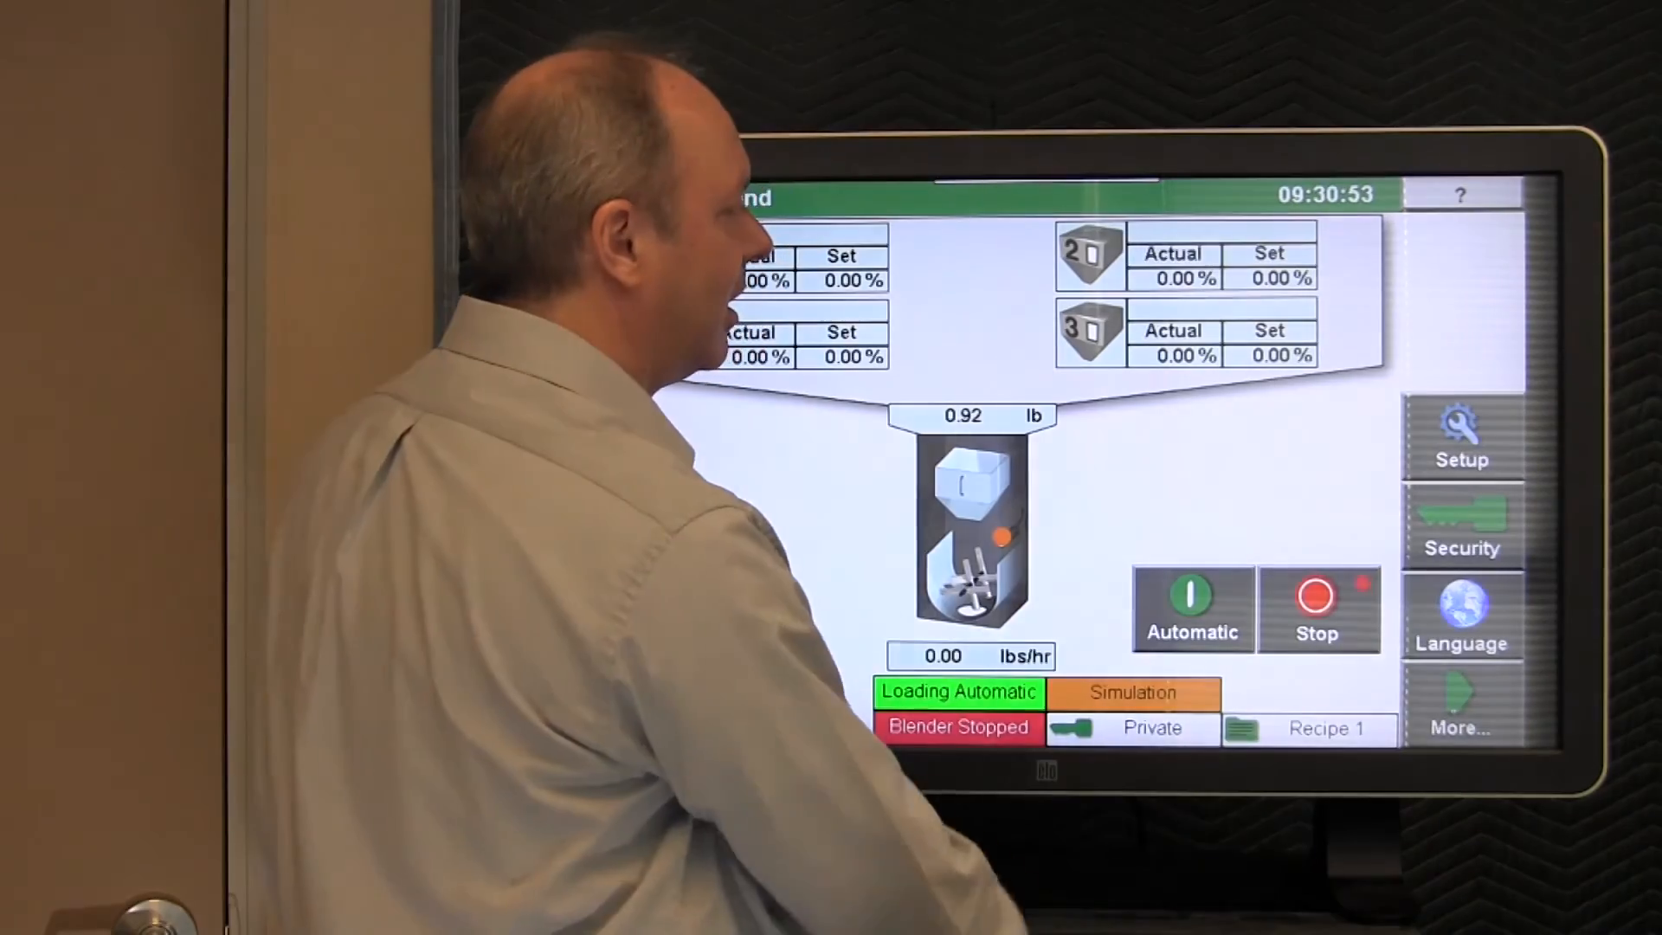
# - Go to Setup > File Manager to show the Drive Explorer with USB Port 1 and Compact Flash F:
pyautogui.click(1461, 434)
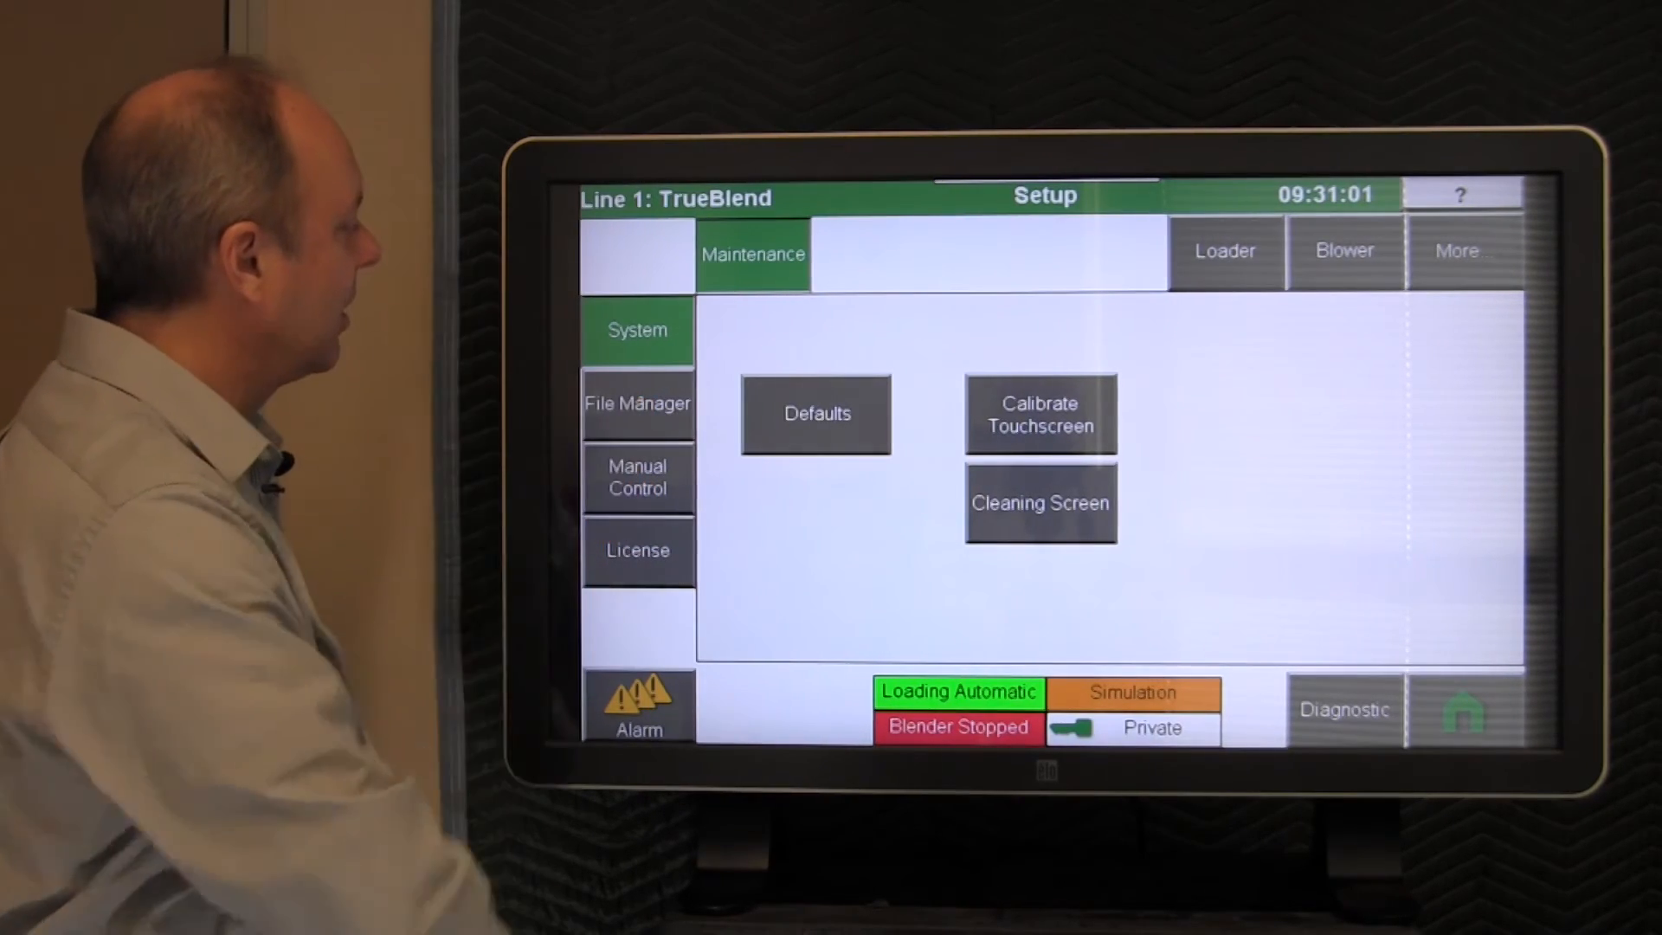
pyautogui.click(637, 404)
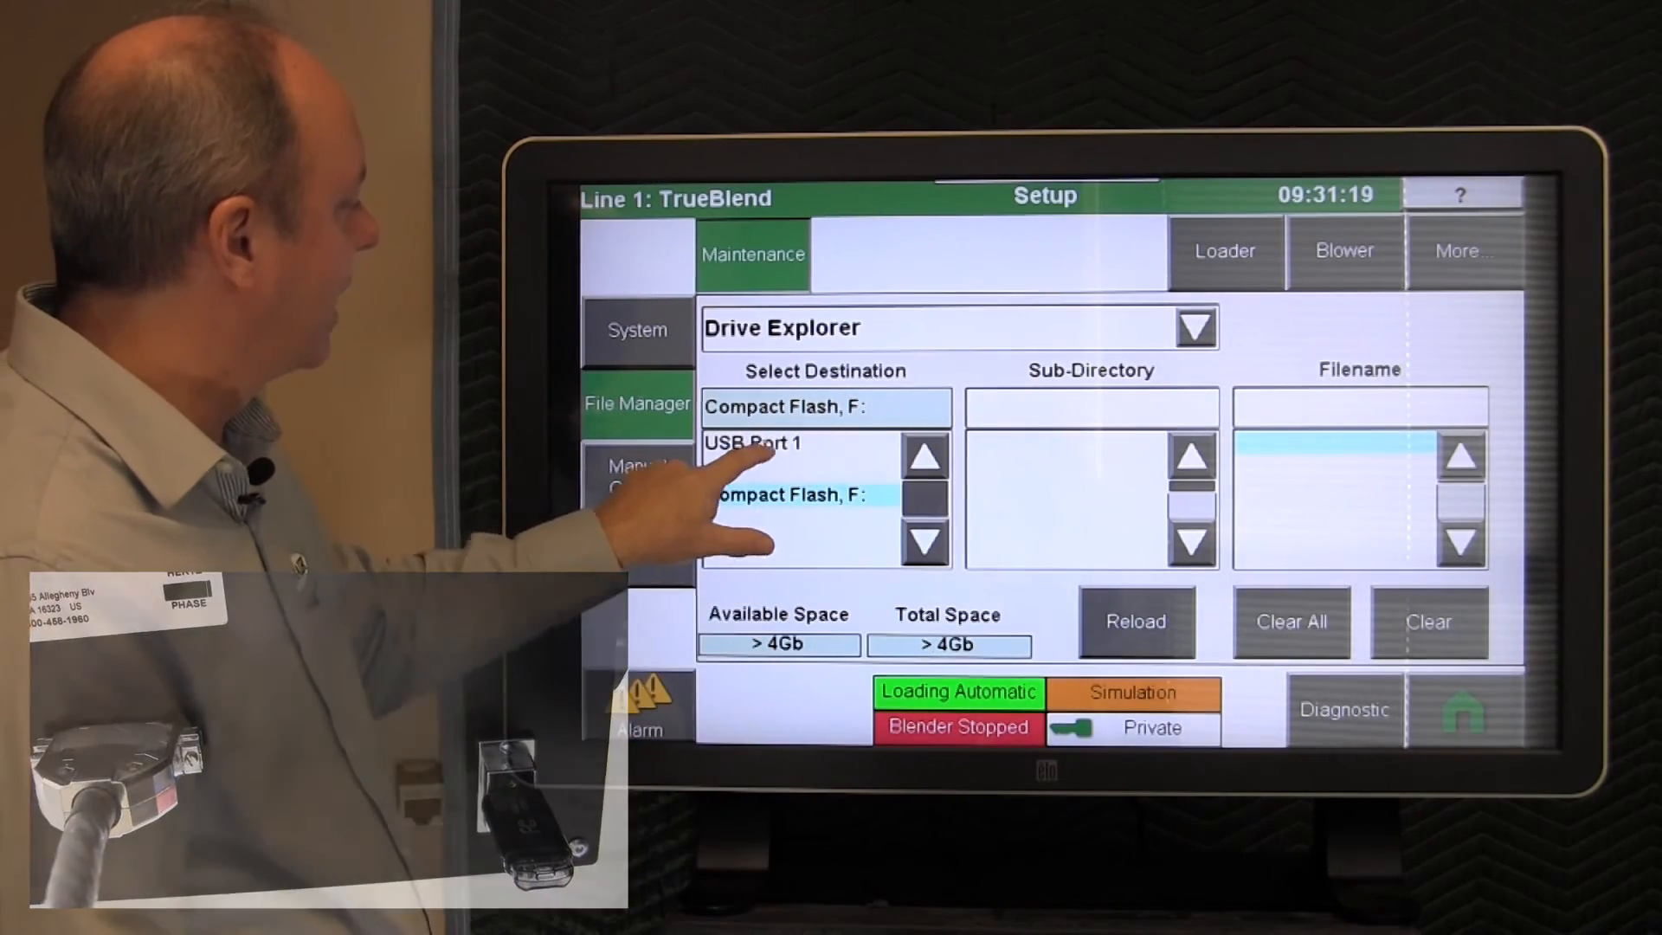
# - Choose USB Port 1 as destination and set the file operation to Save Diagnostics
pyautogui.click(753, 441)
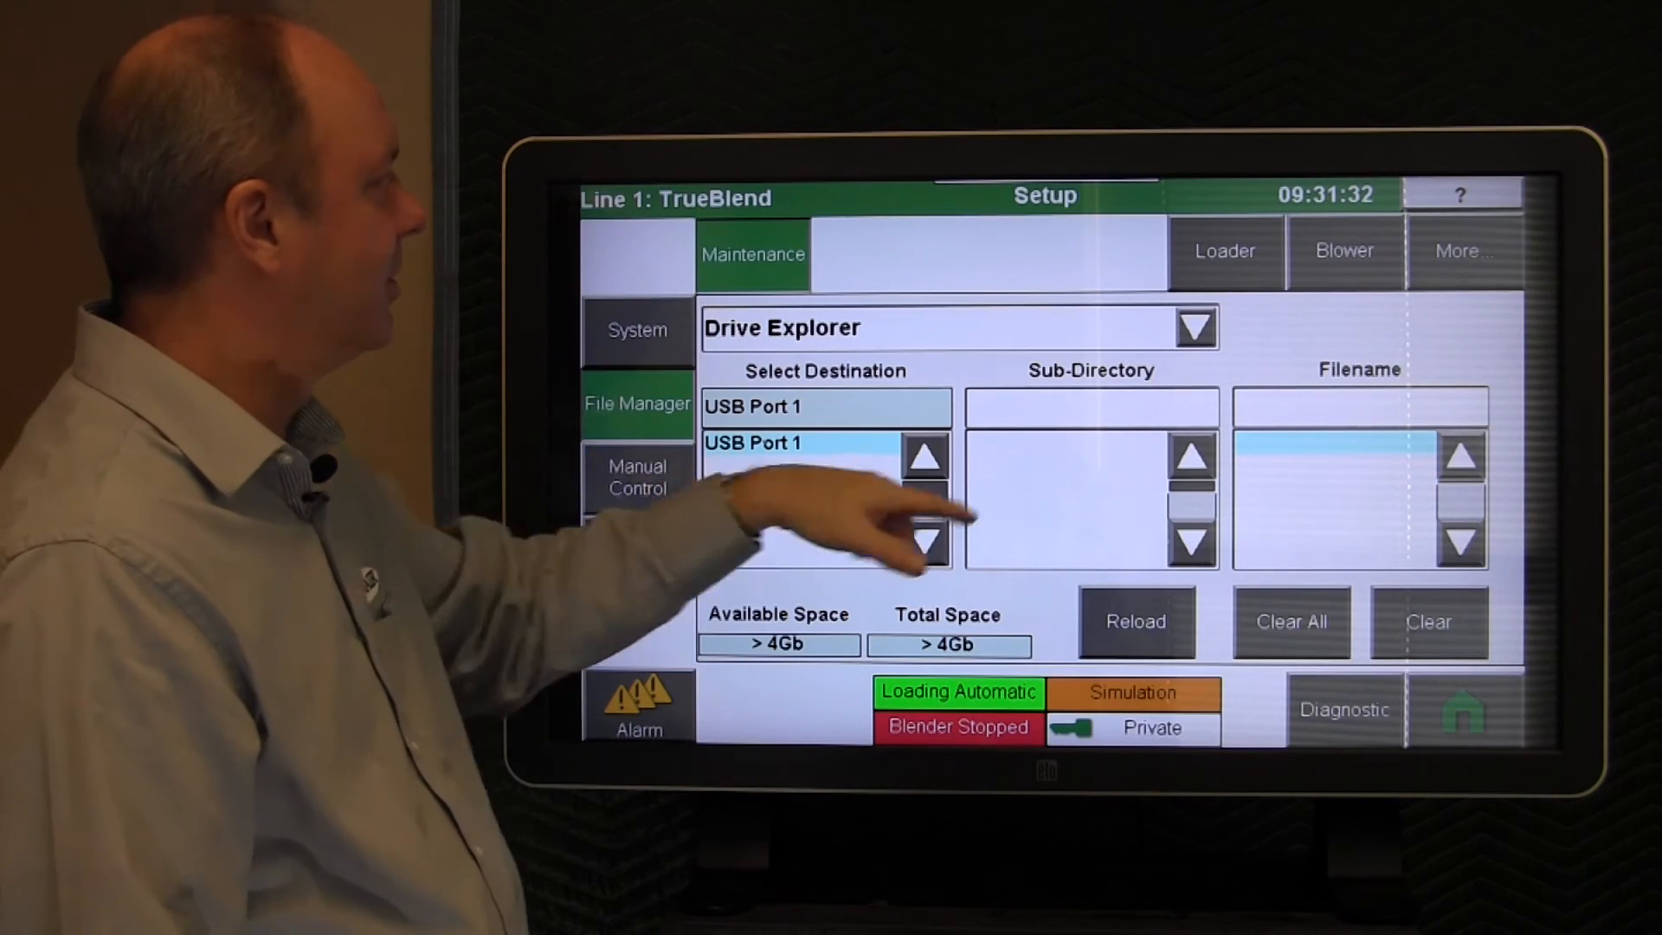
pyautogui.click(1190, 327)
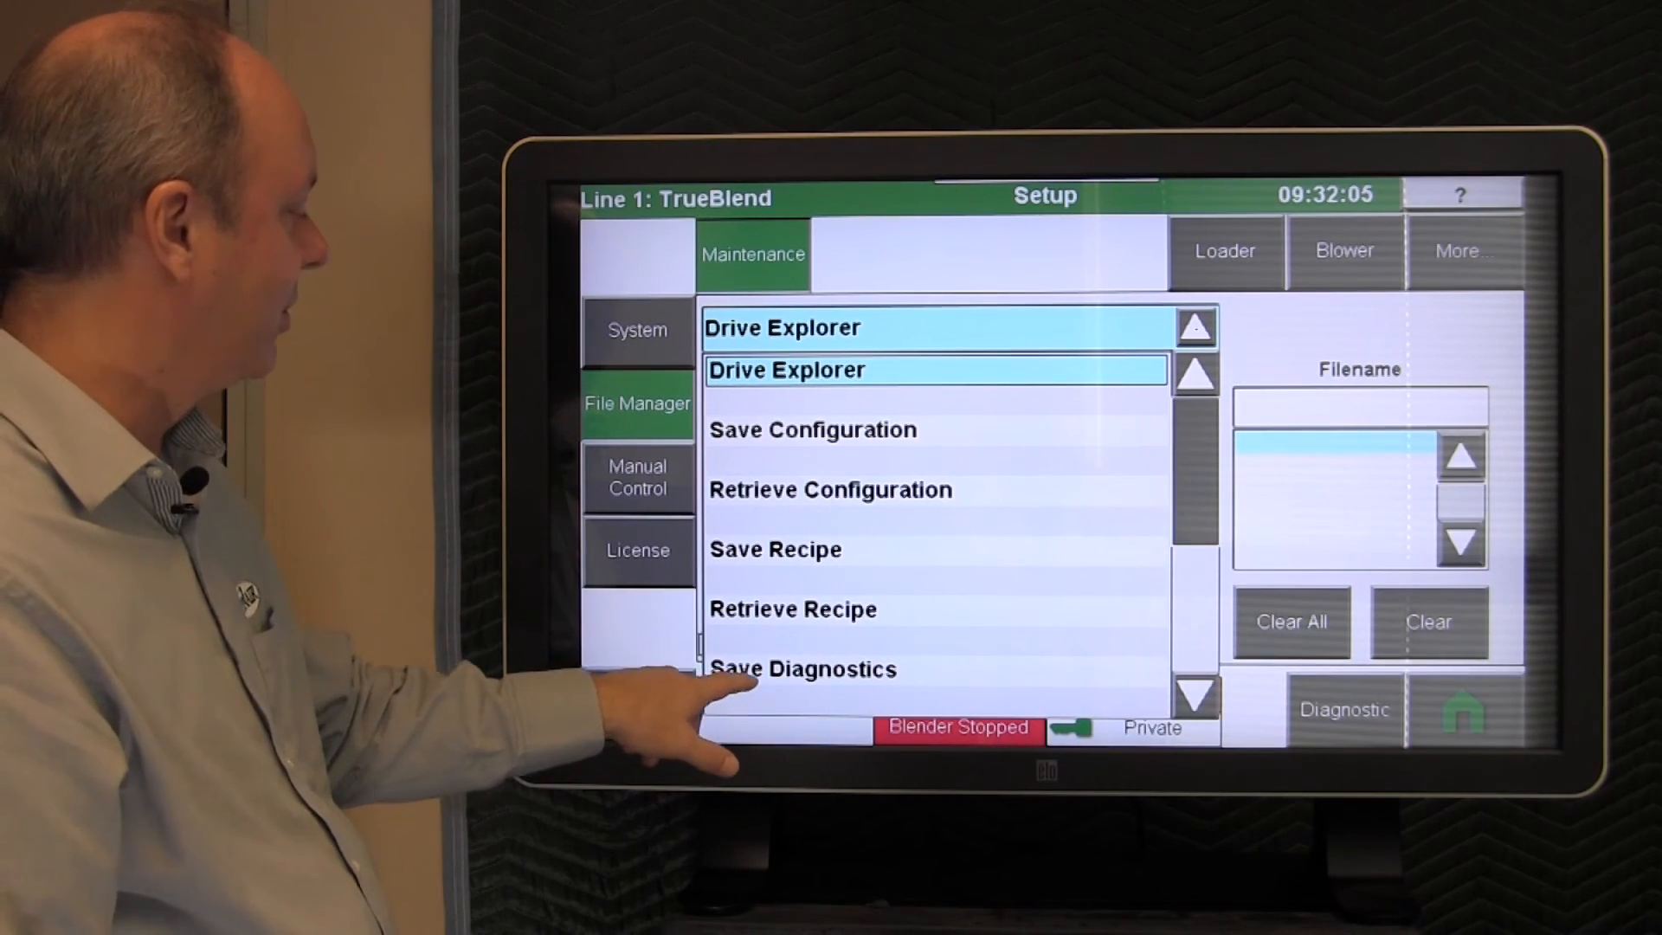
pyautogui.click(801, 669)
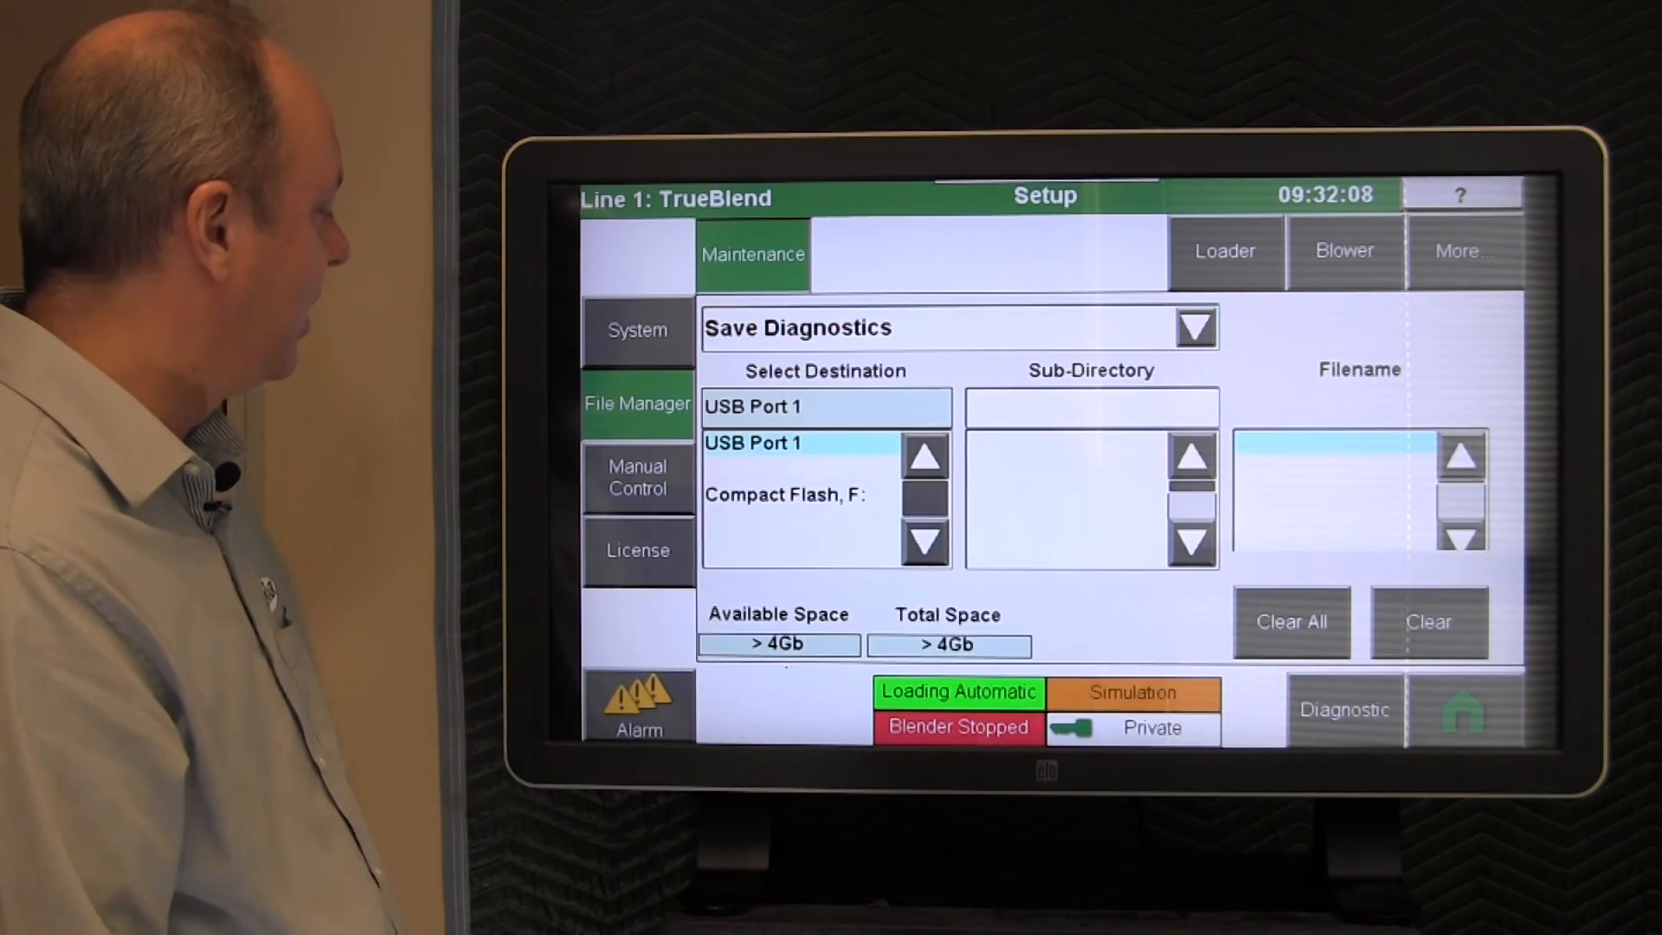